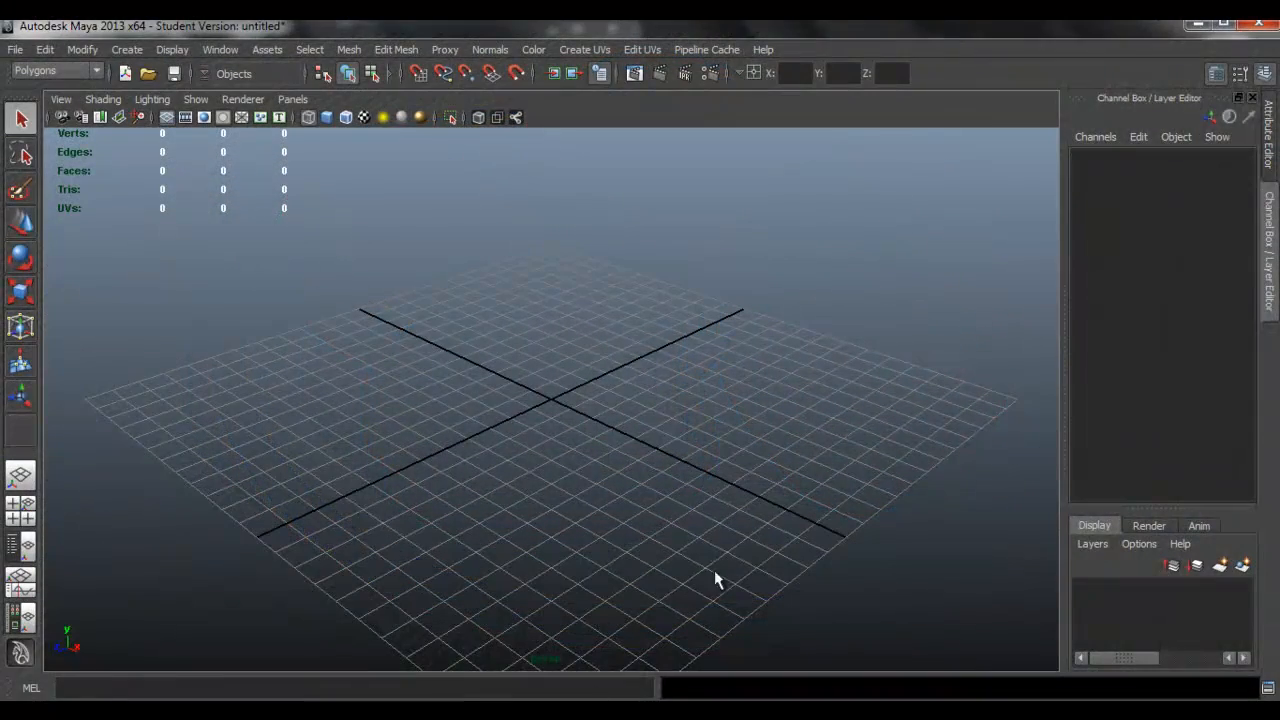
mouse_move(450, 317)
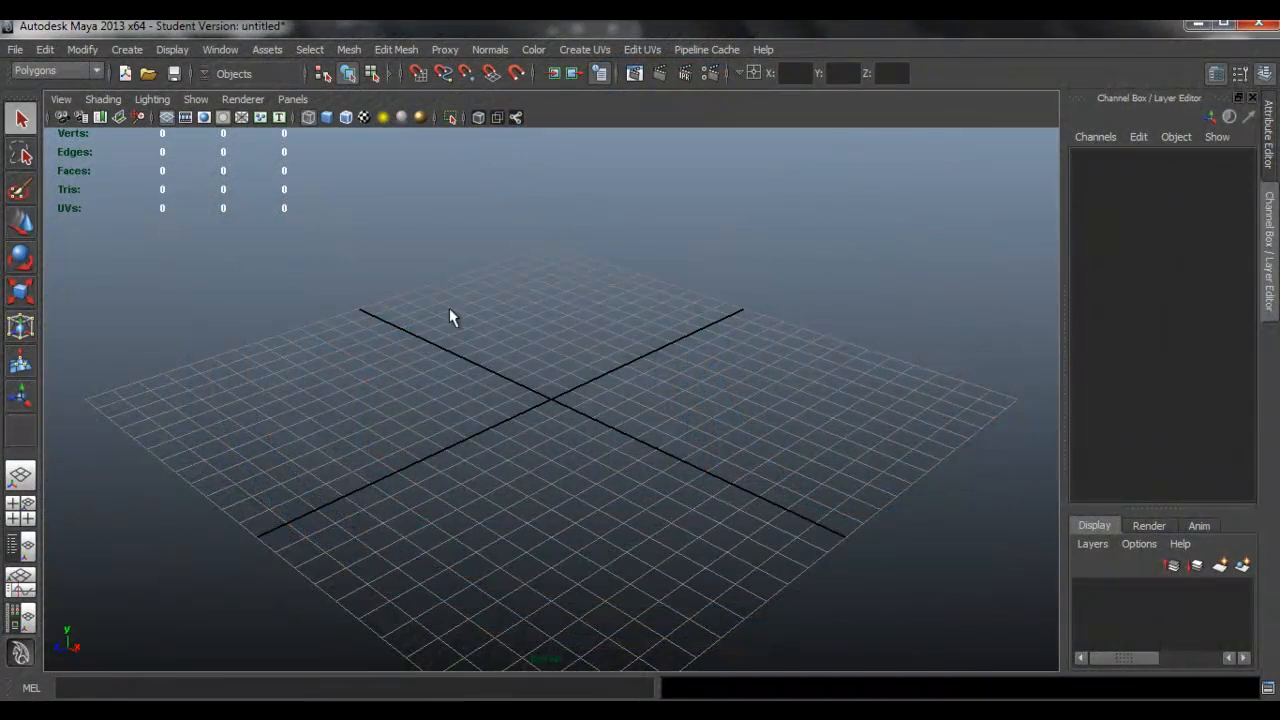
Create a polygon sphere at the origin of the empty scene
left_click(126, 49)
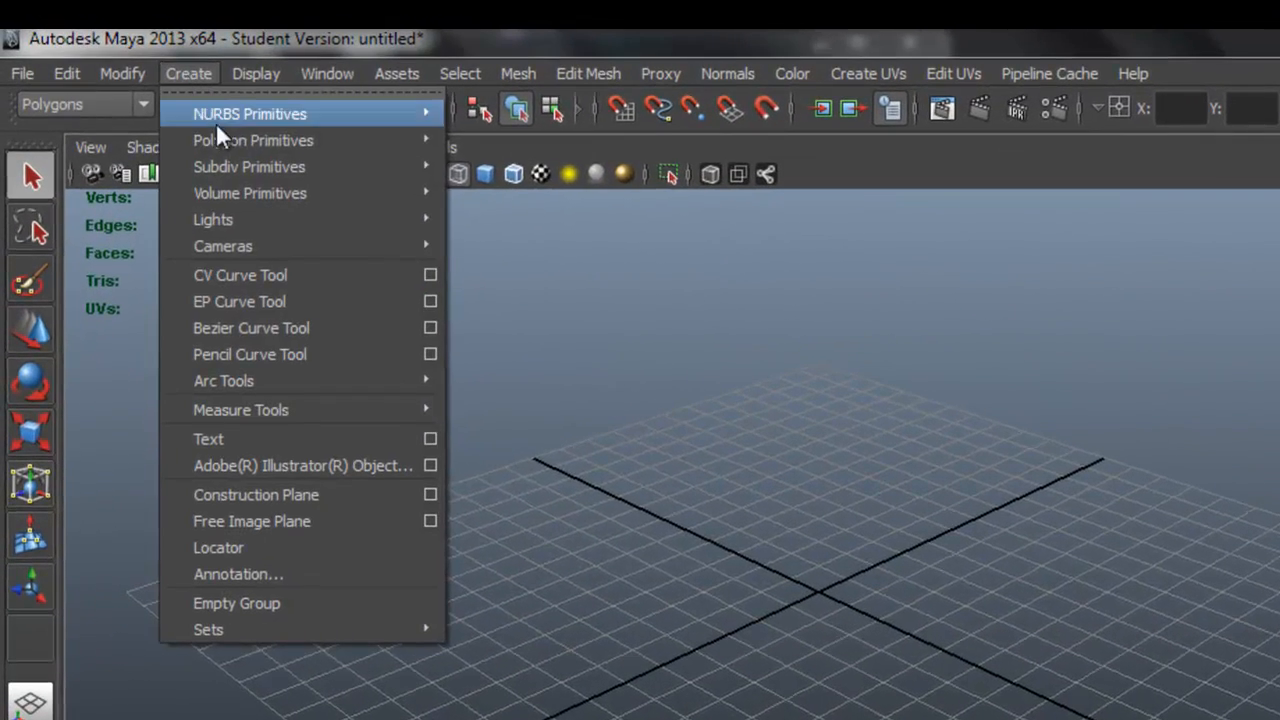
mouse_move(253, 140)
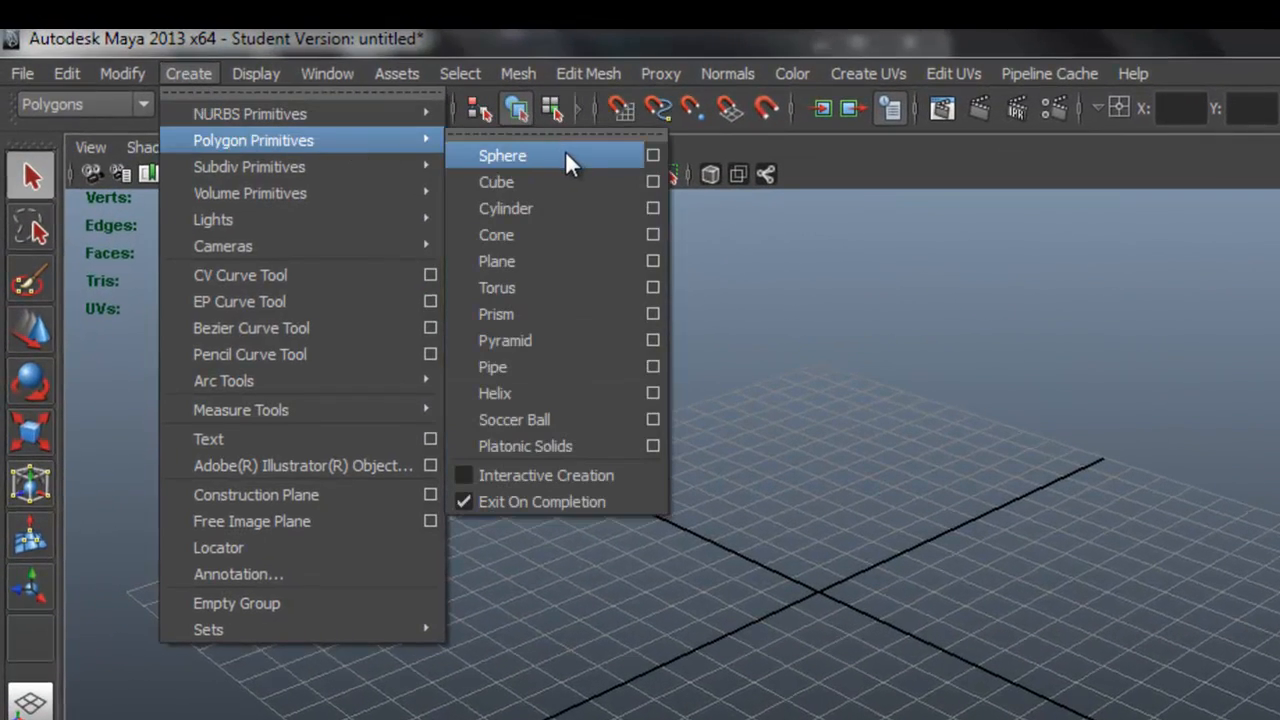
left_click(502, 155)
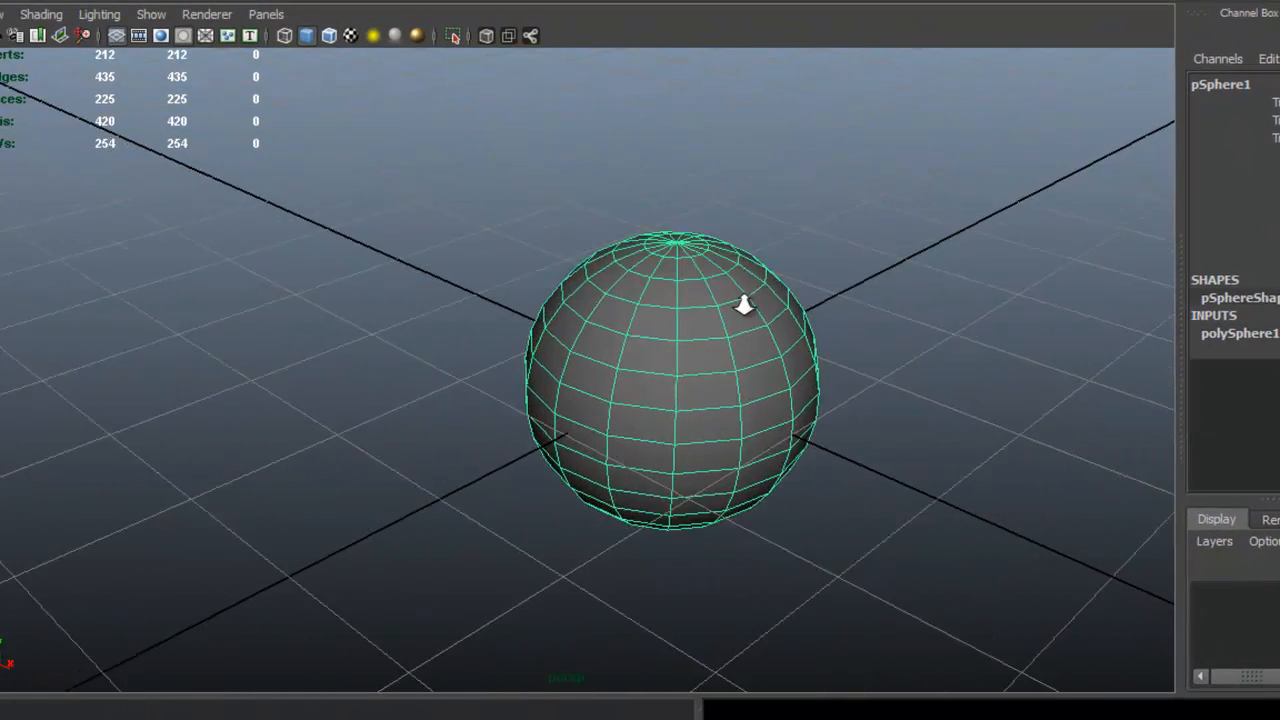
Set the Move Tool's Selection Style to Drag, then close Tool Settings
left_click_drag(745, 305, 585, 300)
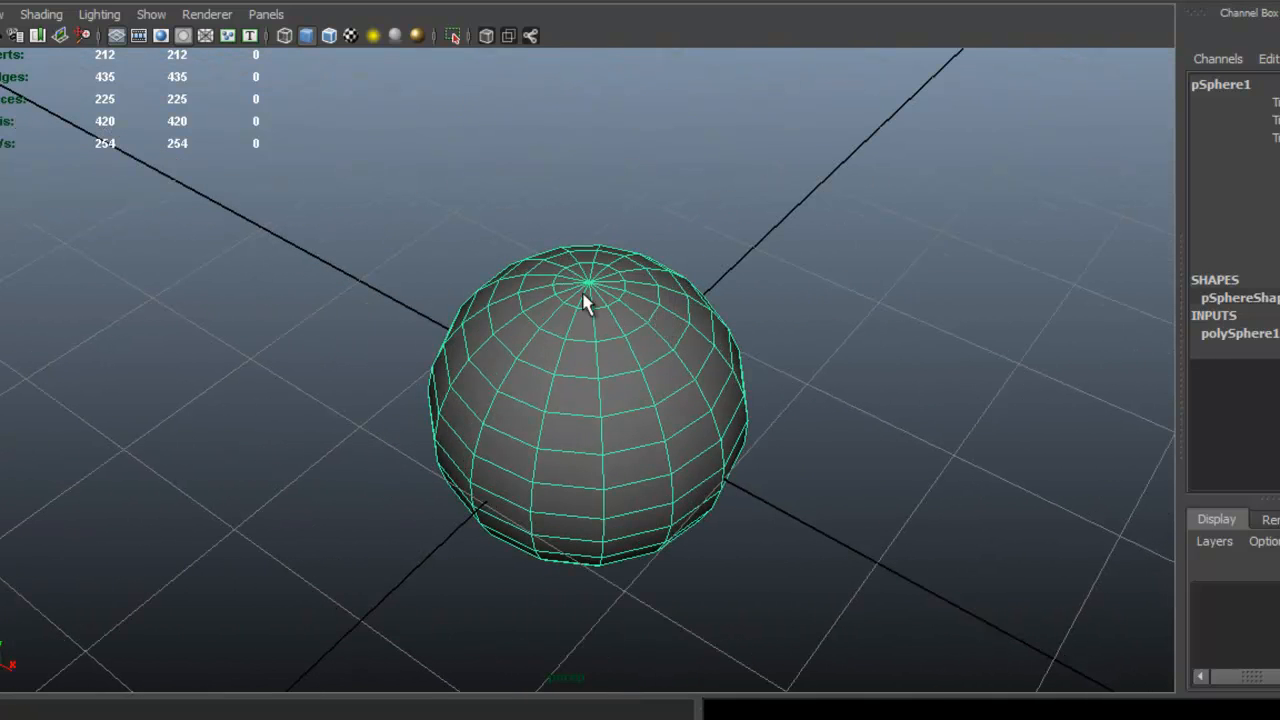
right_click(585, 300)
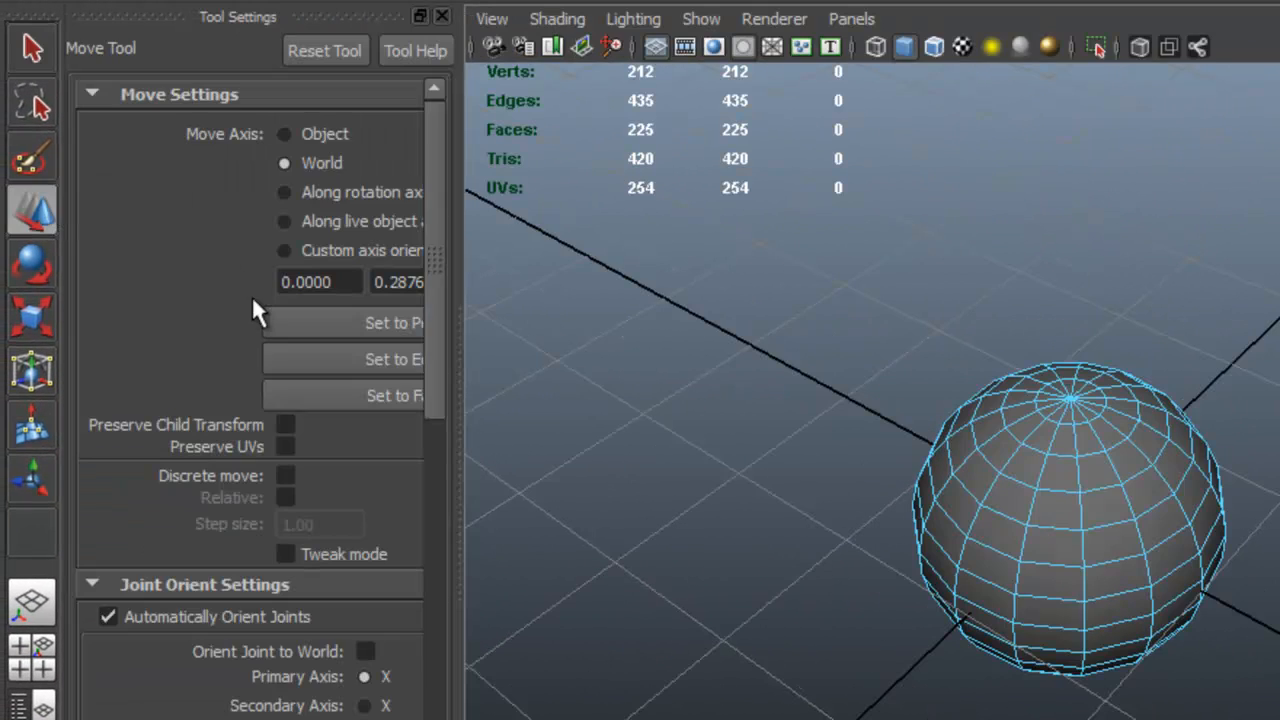
scroll("down", 3)
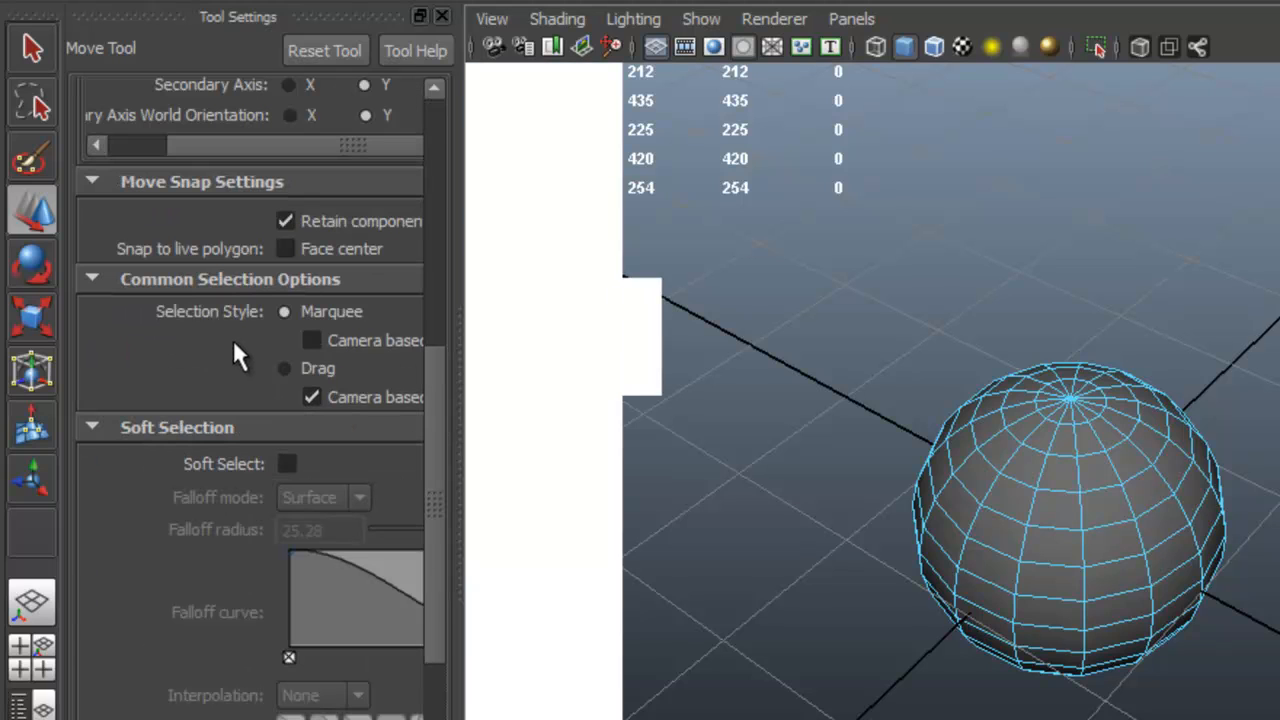
left_click(284, 311)
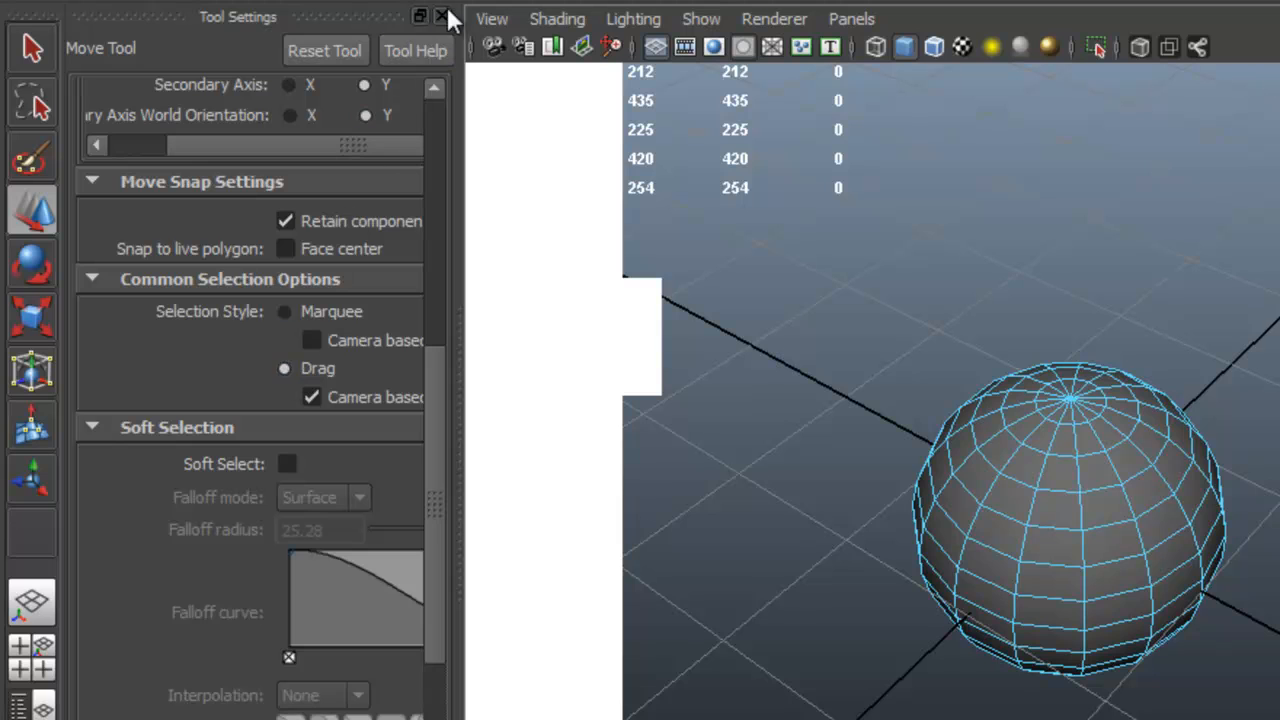
left_click(443, 16)
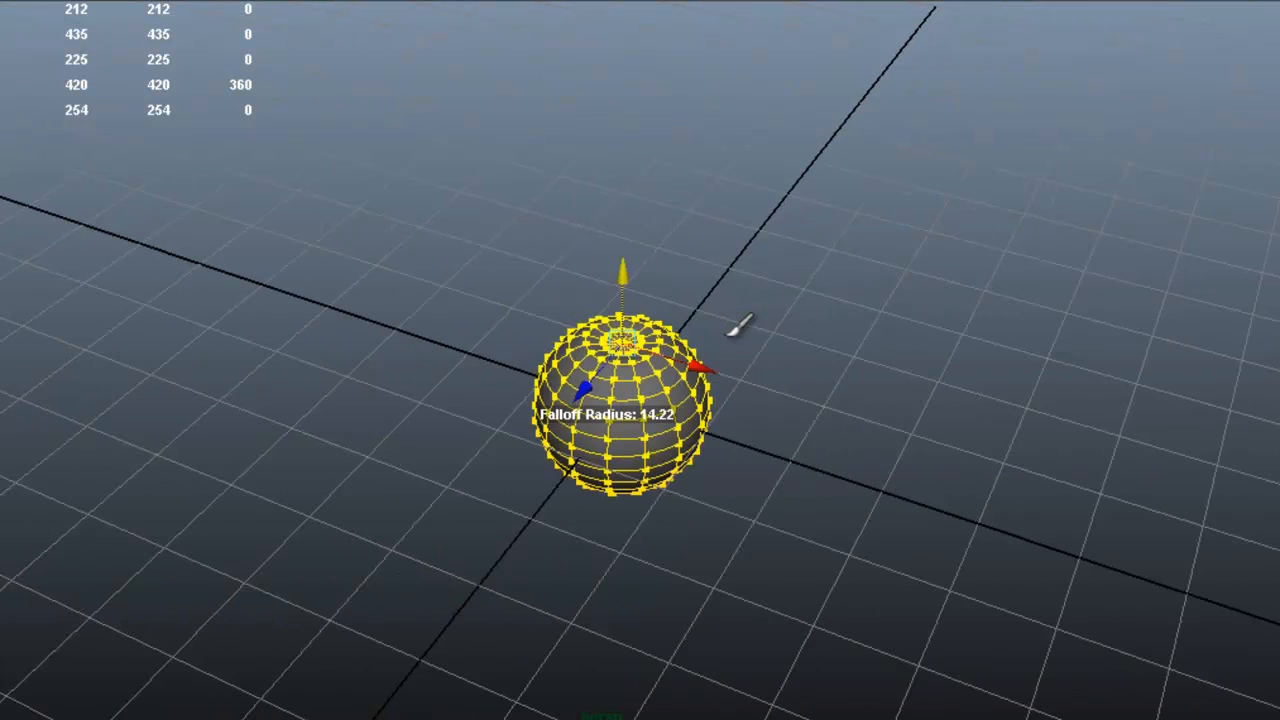
Drag soft-selected vertices to dimple the top and widen the lower half of the sphere
right_click(640, 360)
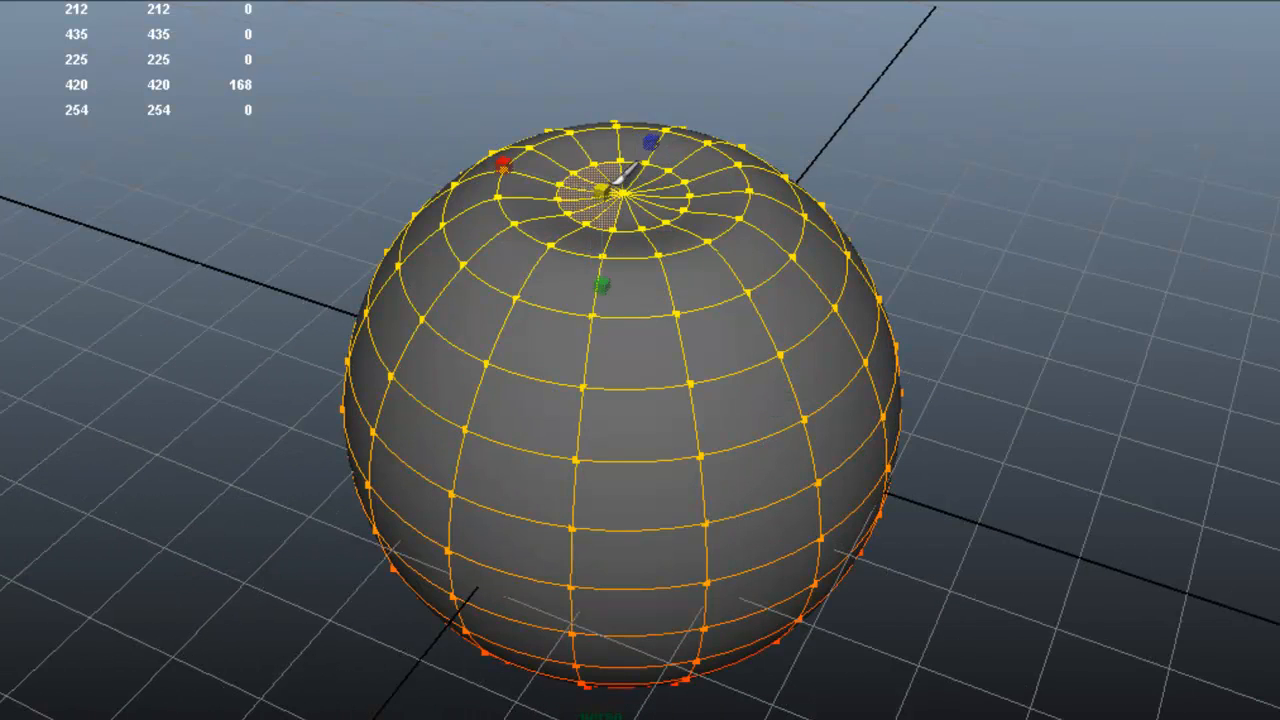
left_click_drag(620, 195, 560, 265)
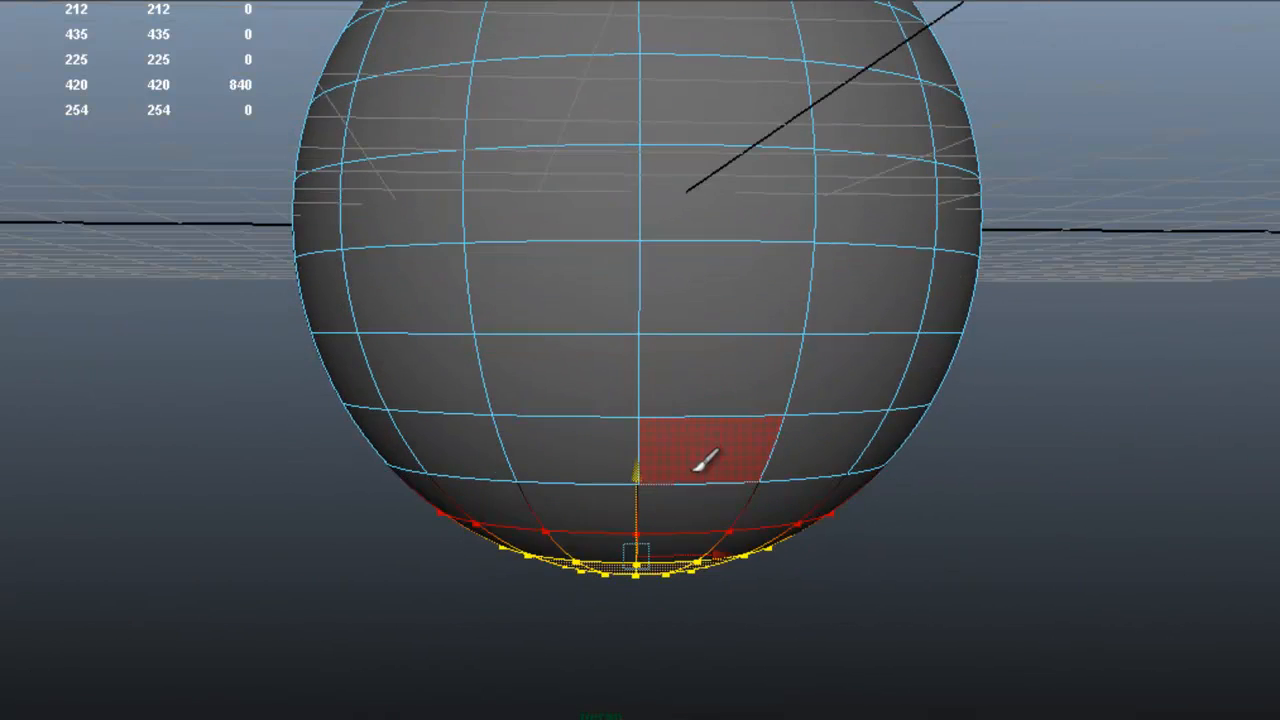
key("shift+.")
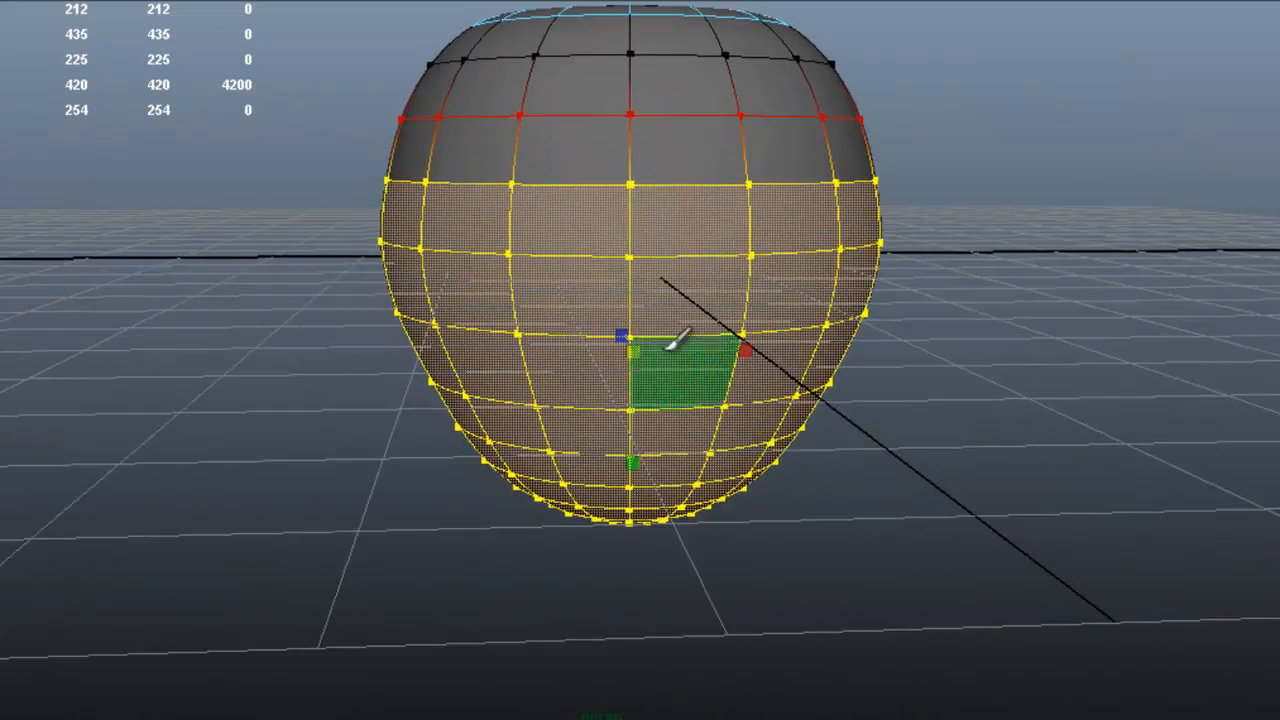
left_click_drag(675, 345, 685, 275)
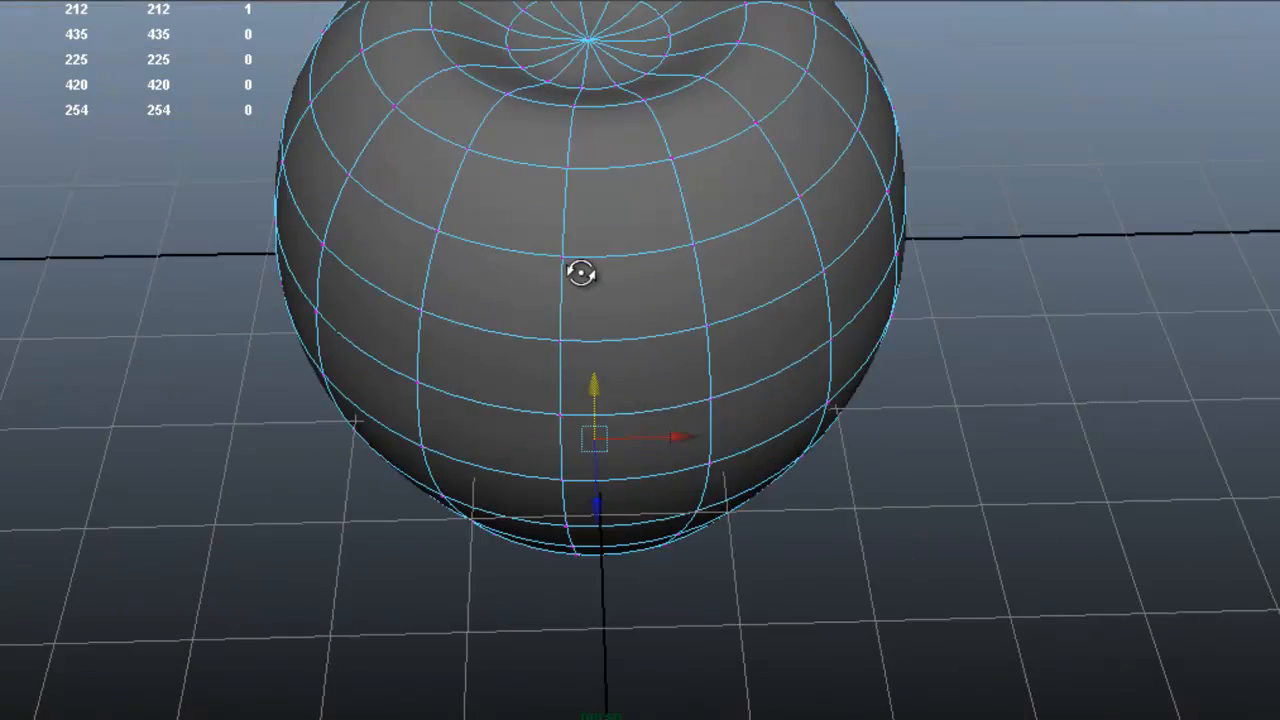
In Edge mode, select a band of edges across the top of the sphere
right_click(590, 275)
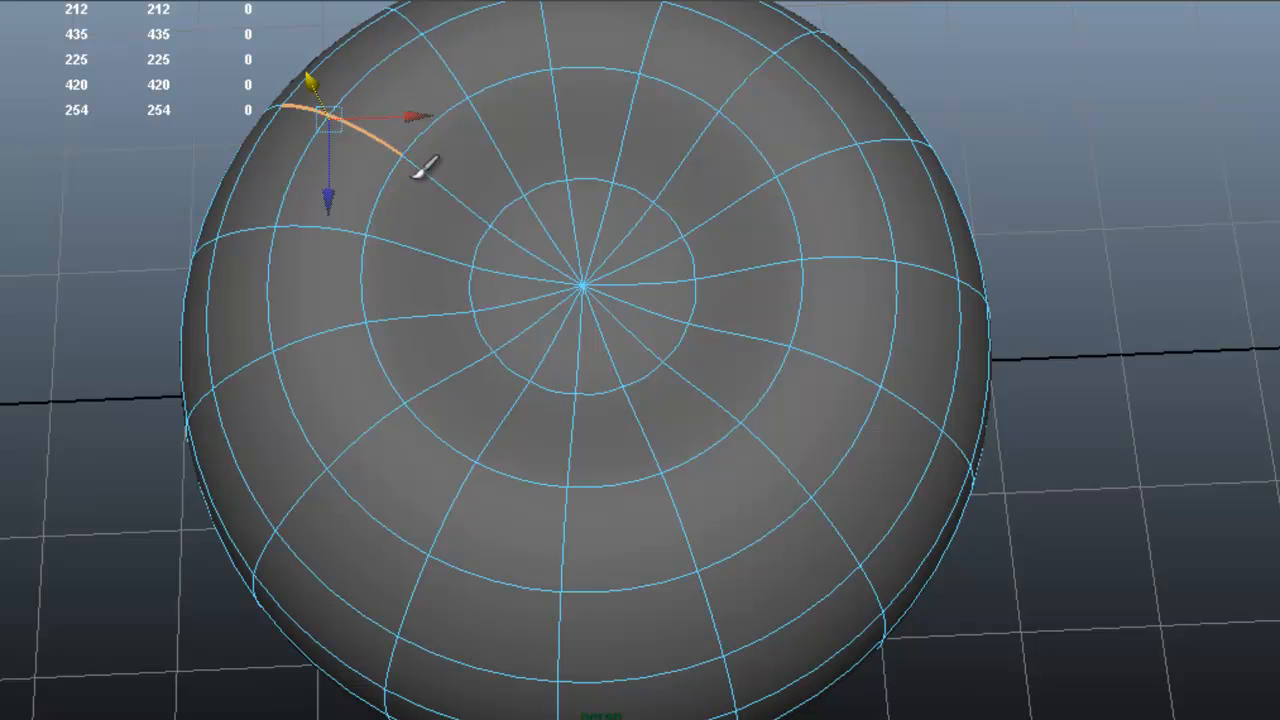
left_click_drag(425, 165, 445, 375)
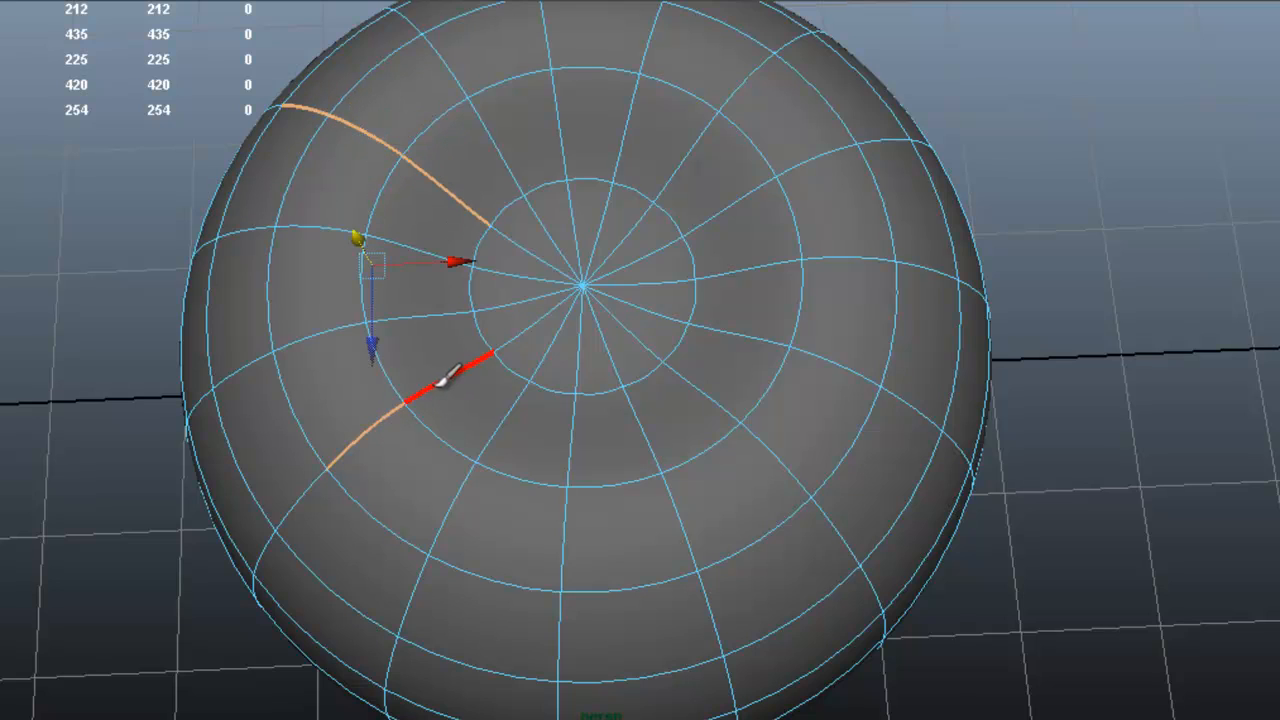
left_click_drag(450, 385, 570, 535)
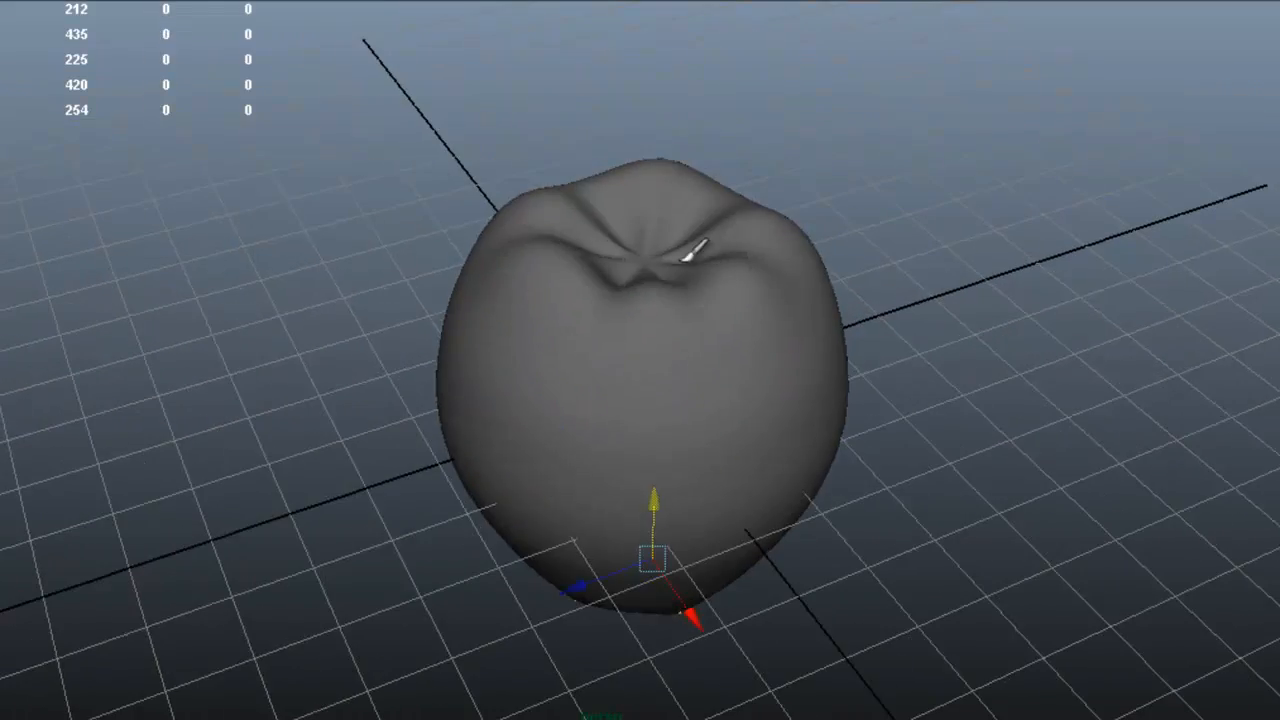
In Face mode, extrude the centre top faces upward to start the stem
right_click(688, 250)
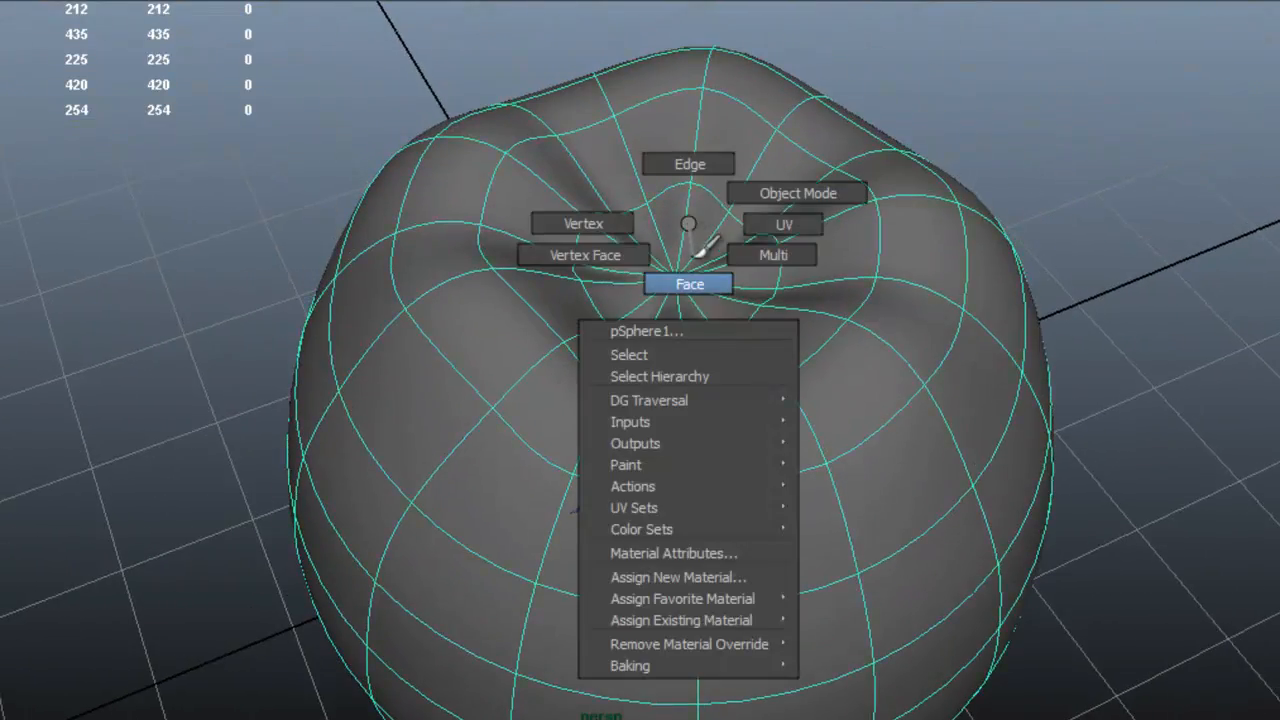
left_click(689, 283)
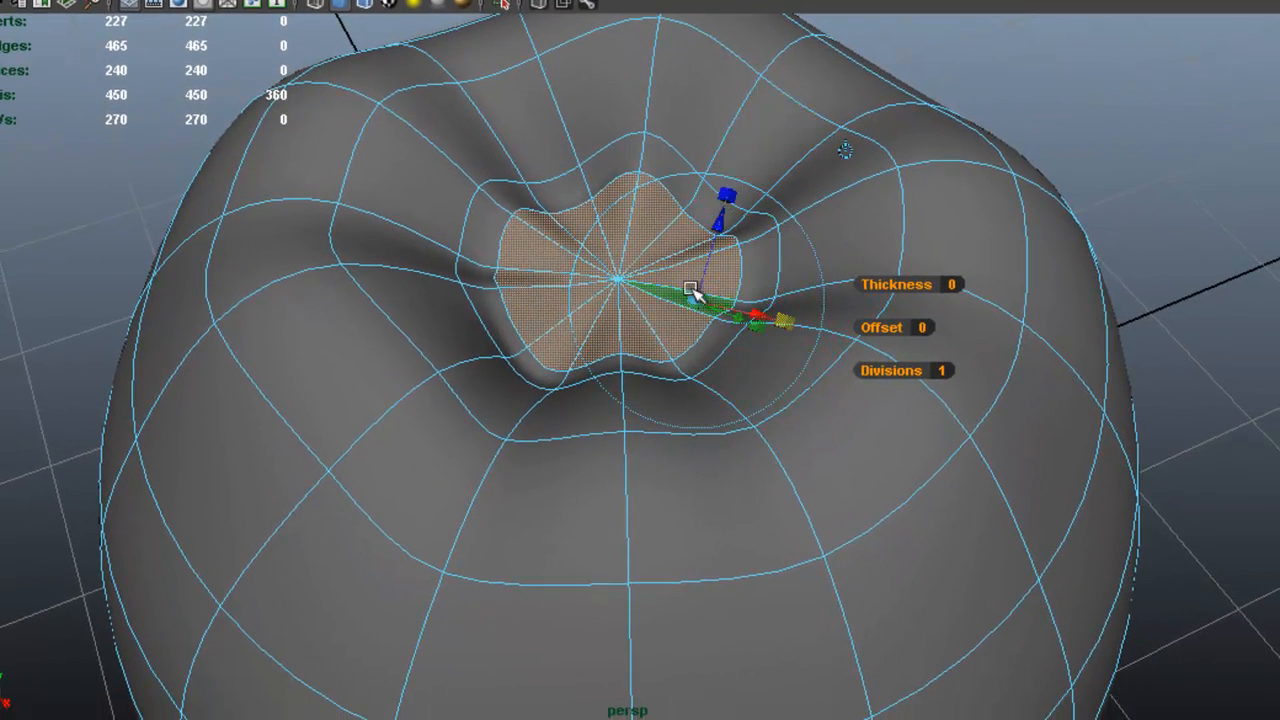
left_click_drag(690, 290, 610, 290)
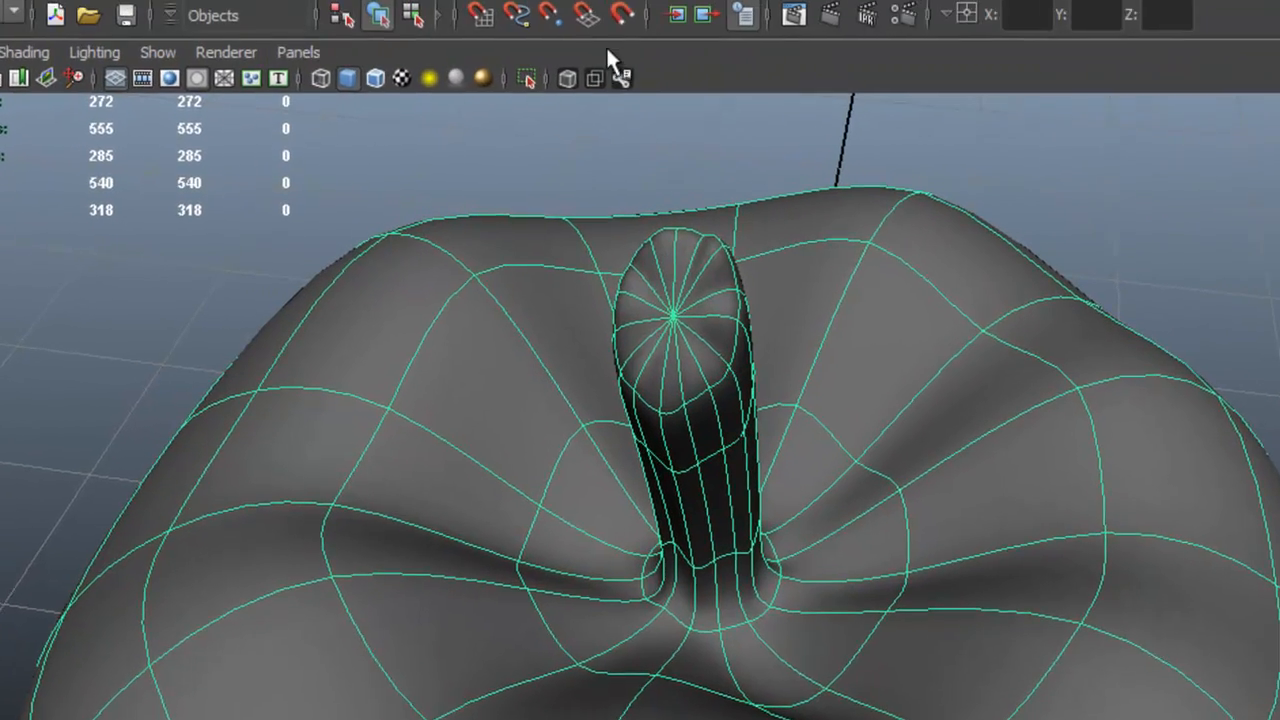
Apply planar UV mapping to the apple and select a side edge line as the seam
left_click(755, 33)
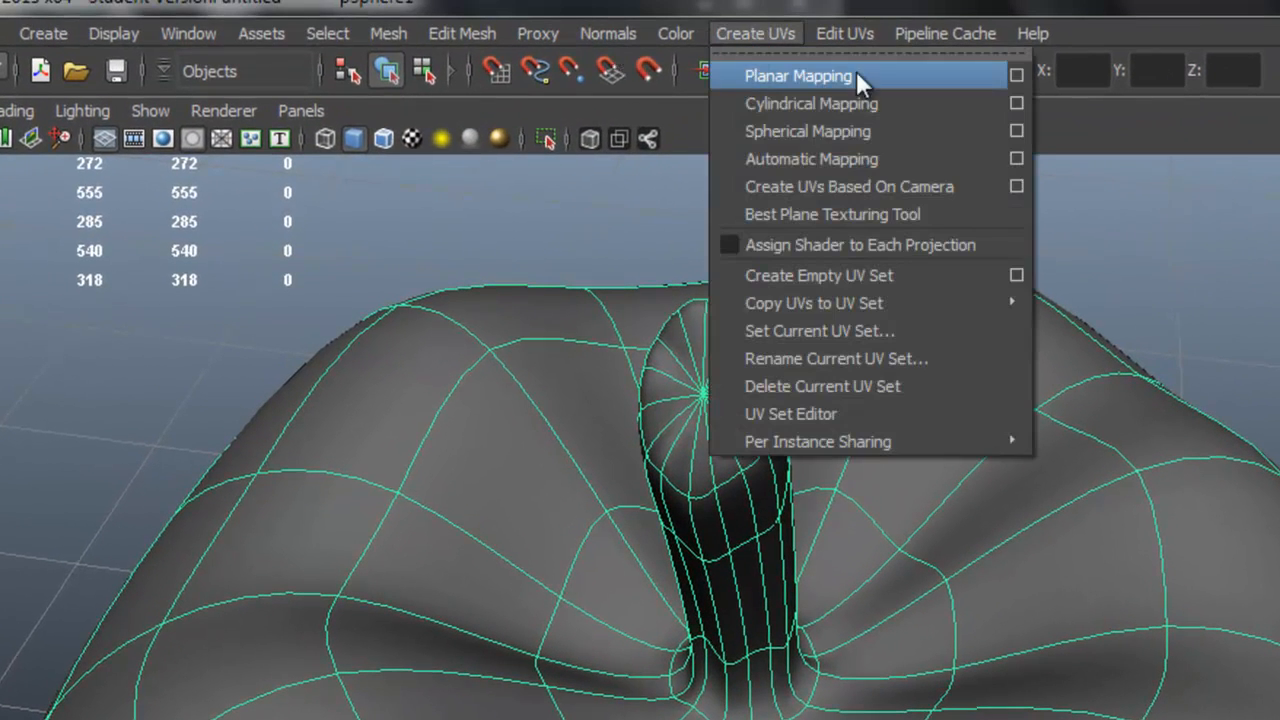
mouse_move(905, 88)
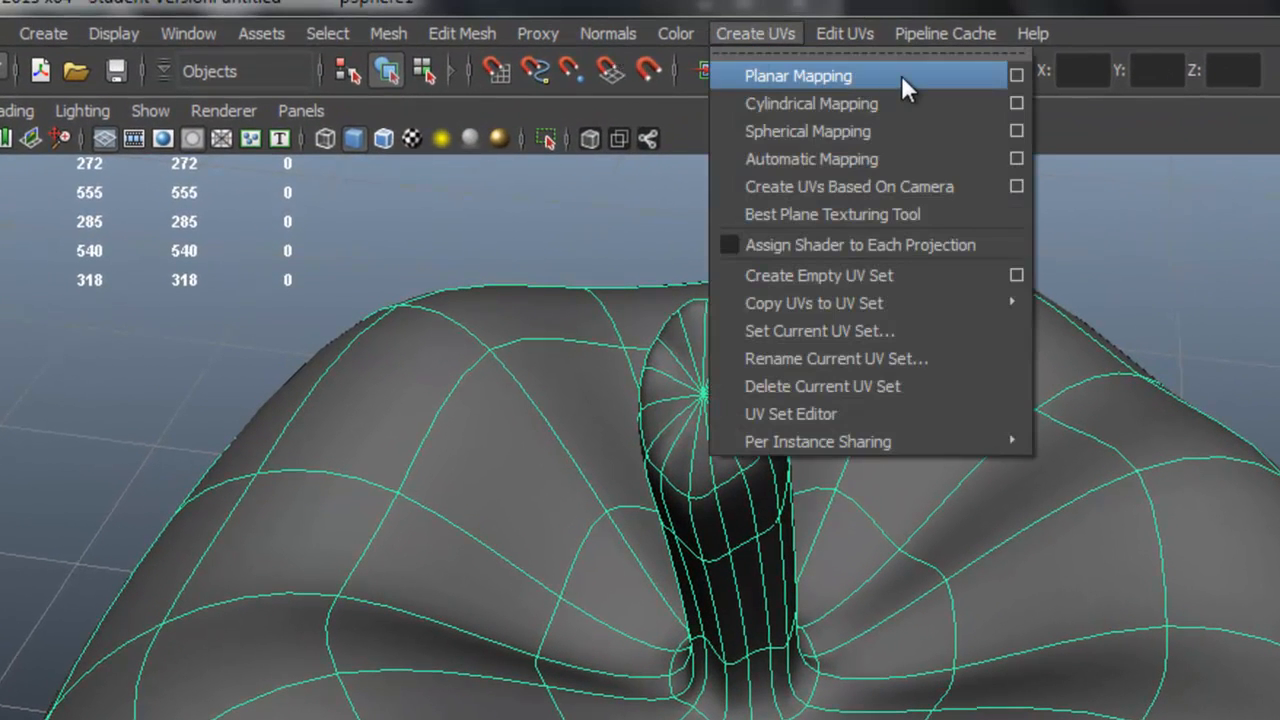
left_click(798, 75)
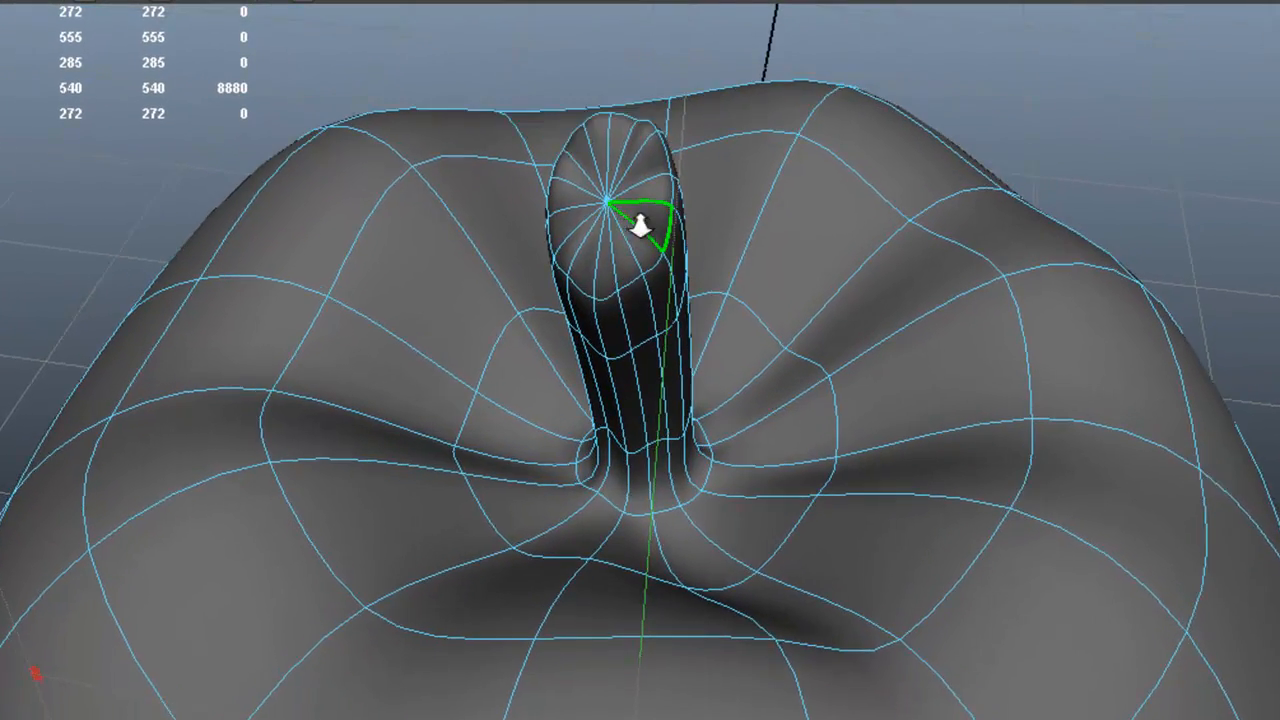
right_click(630, 225)
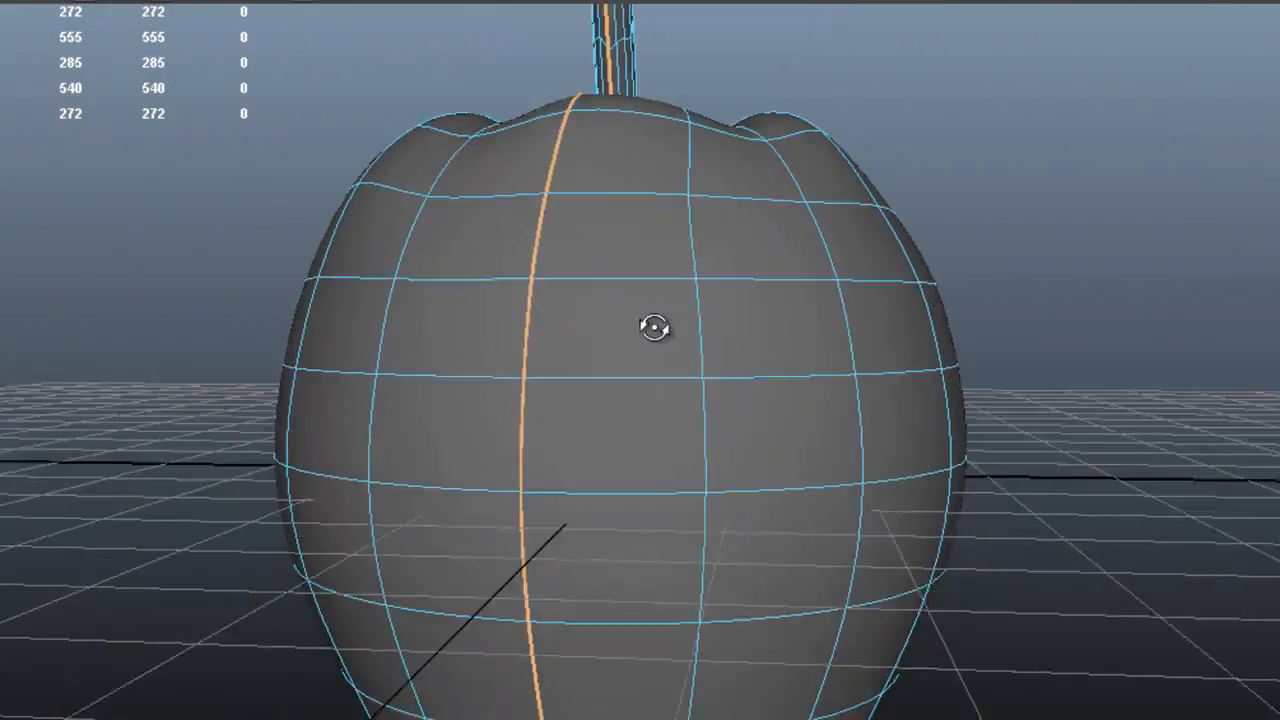
left_click_drag(655, 325, 680, 350)
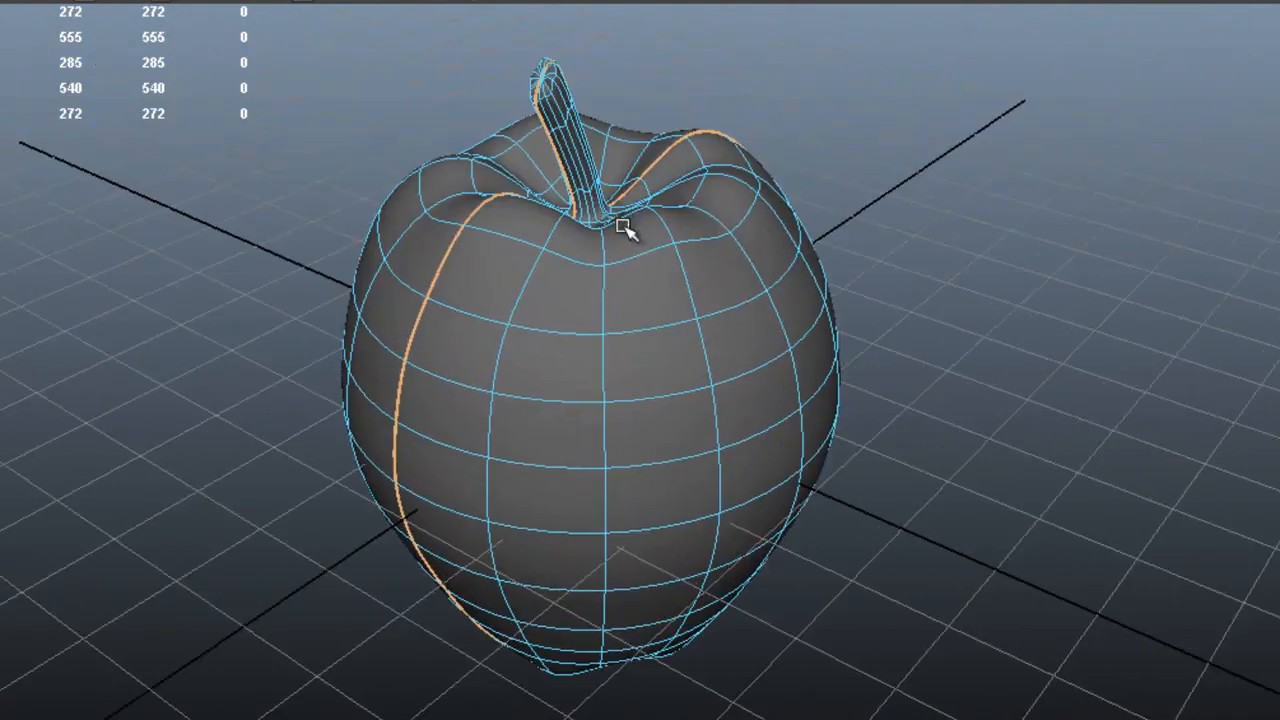
left_click(205, 27)
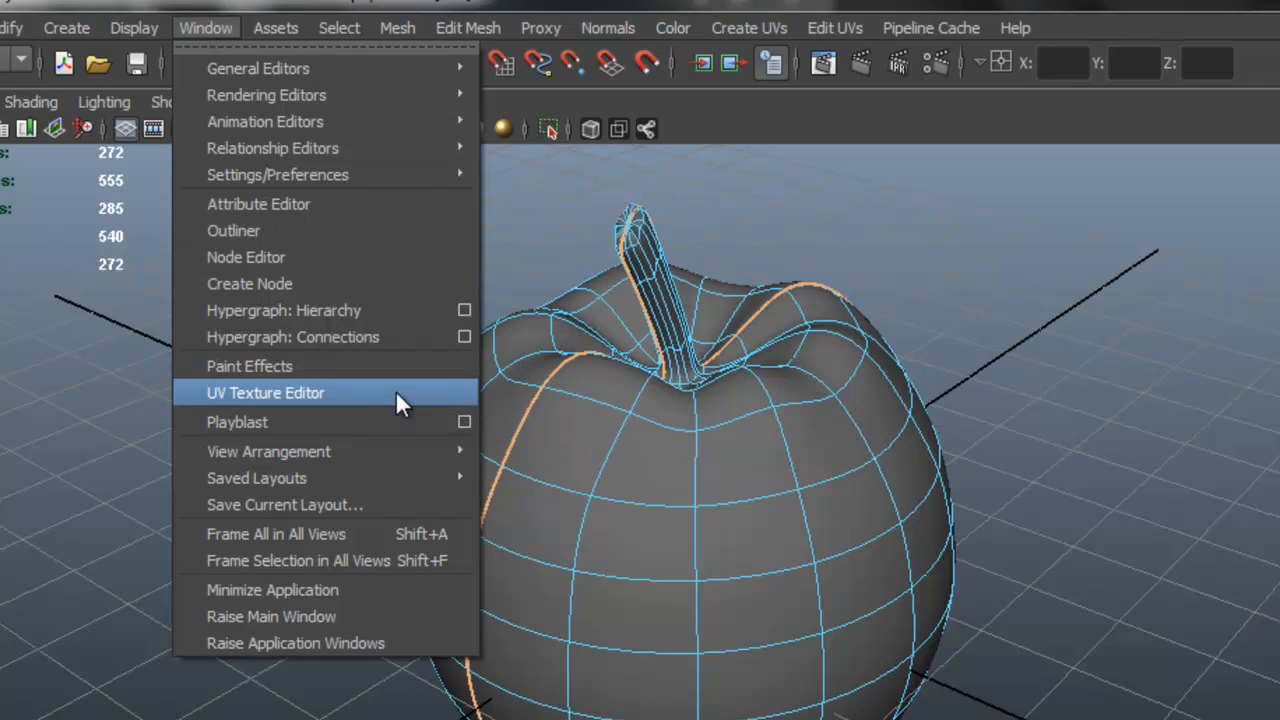
In the UV Texture Editor, lay out the apple's UV shells without overlap
left_click(266, 392)
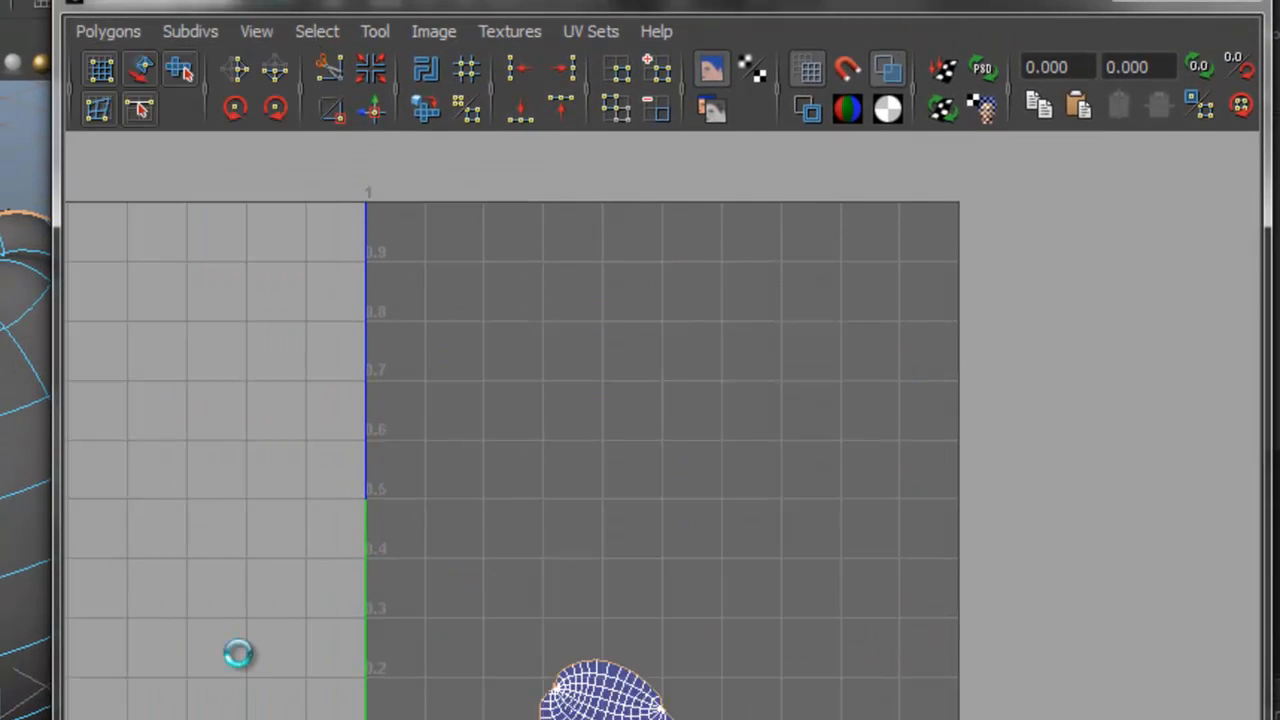
left_click(108, 31)
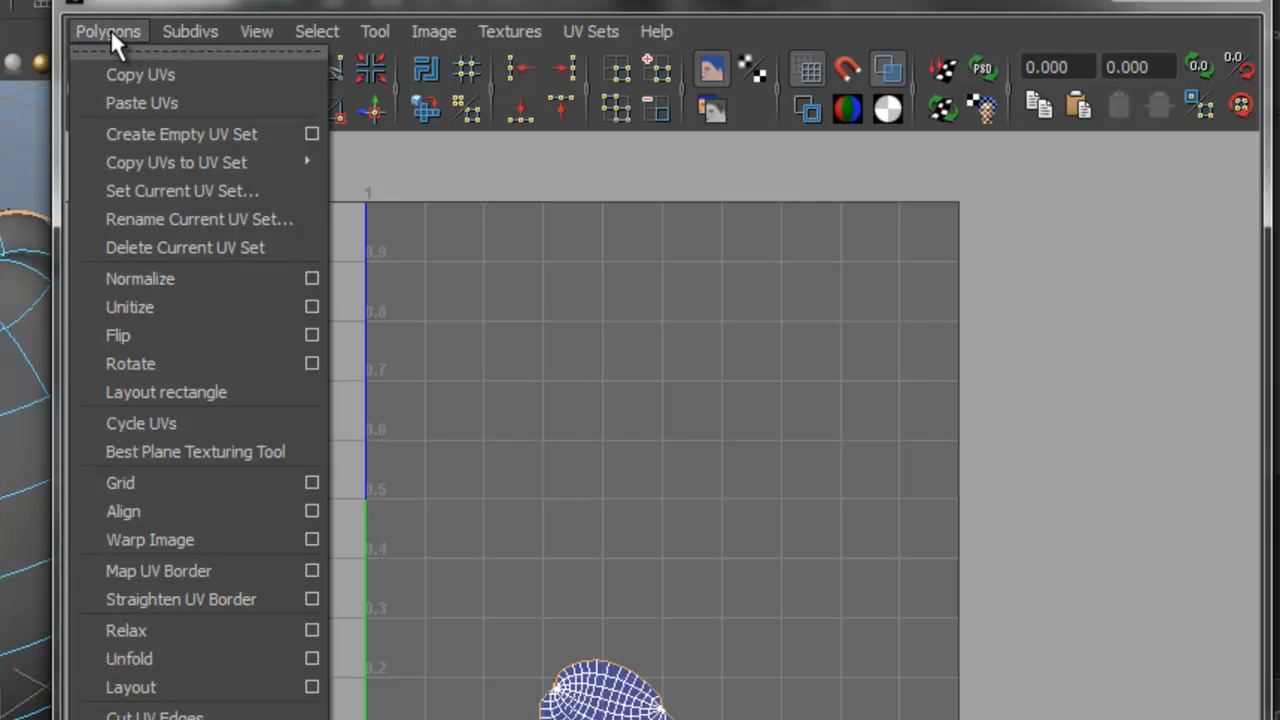
mouse_move(131, 687)
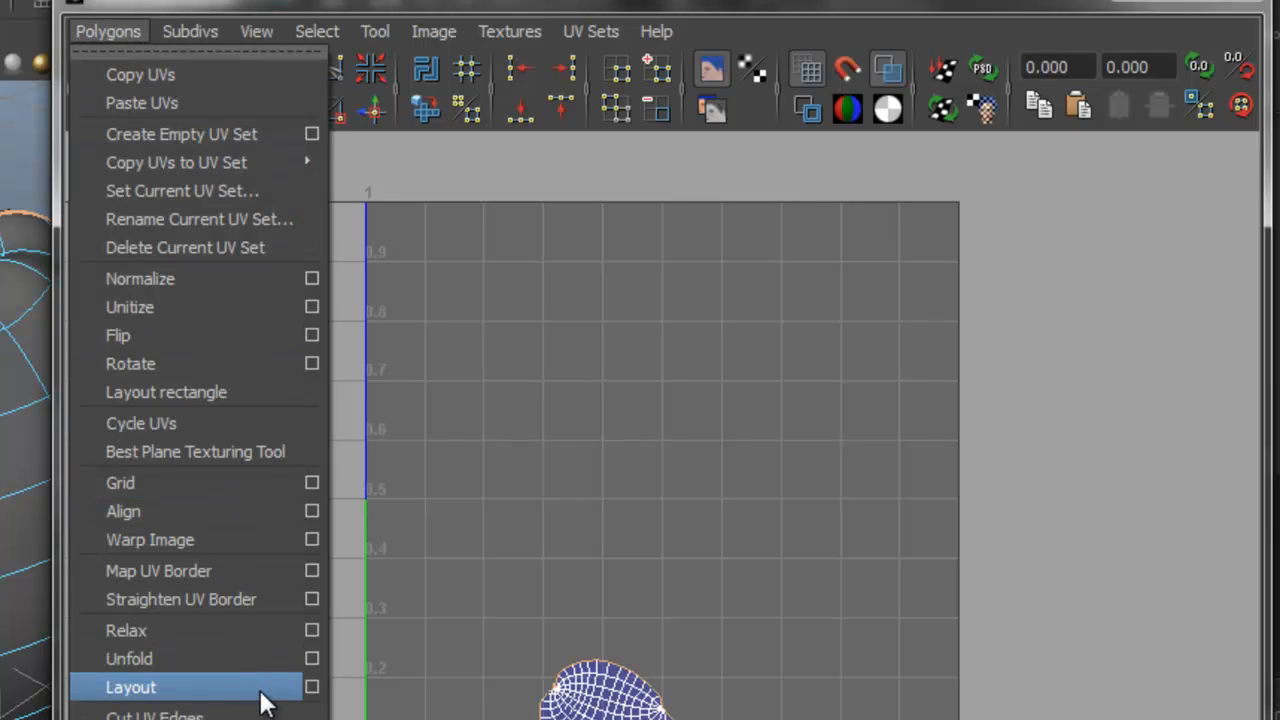
left_click(131, 687)
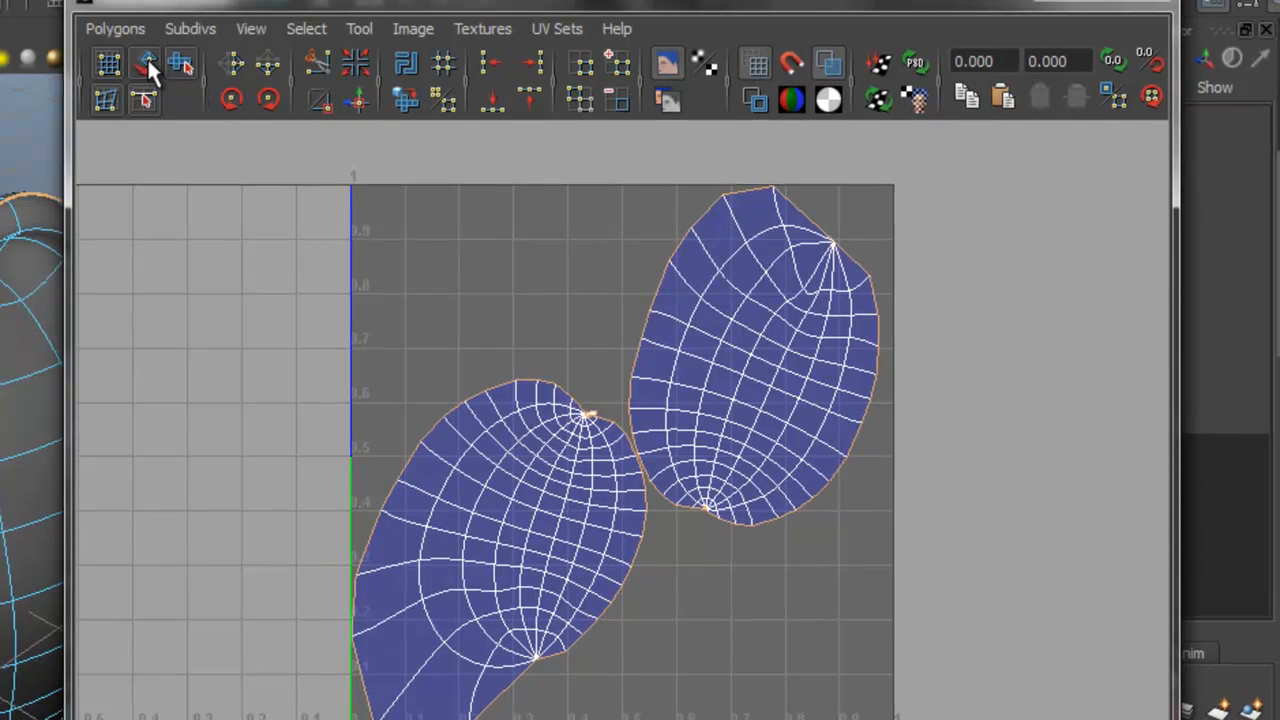
left_click(145, 63)
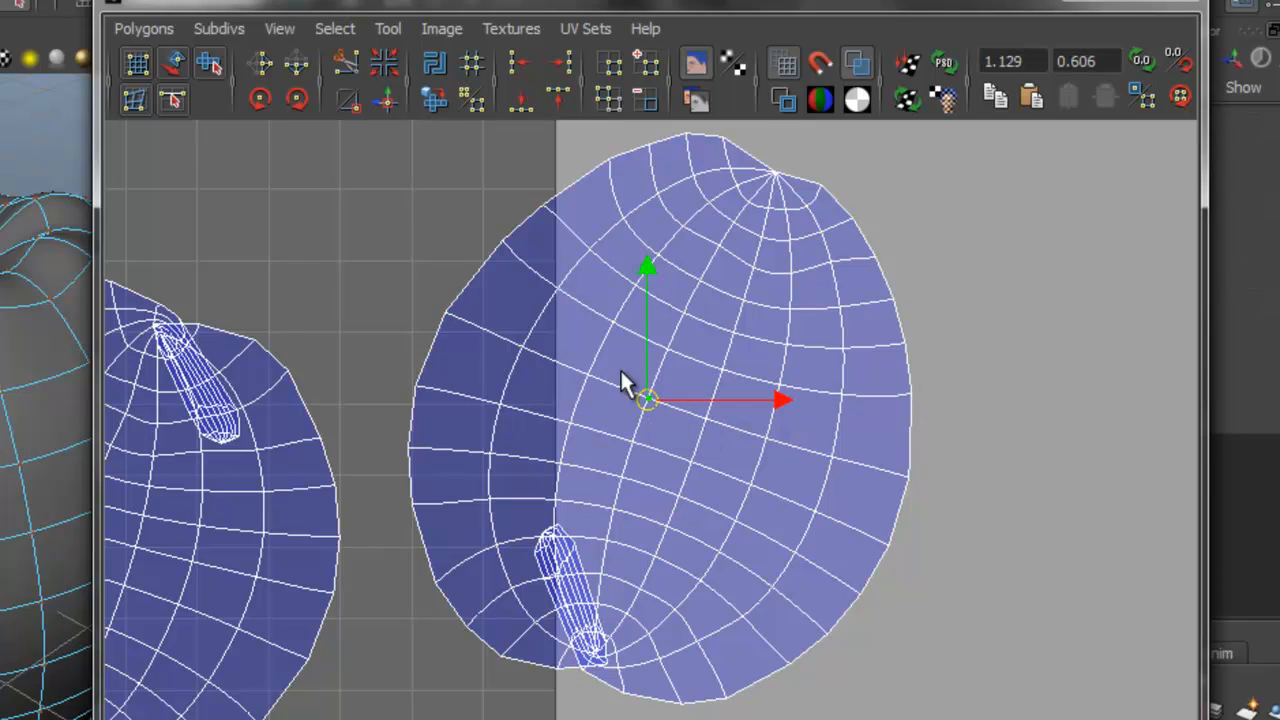
Relax the selected UVs and drag overlapping border UVs clear of the fold
left_click(143, 28)
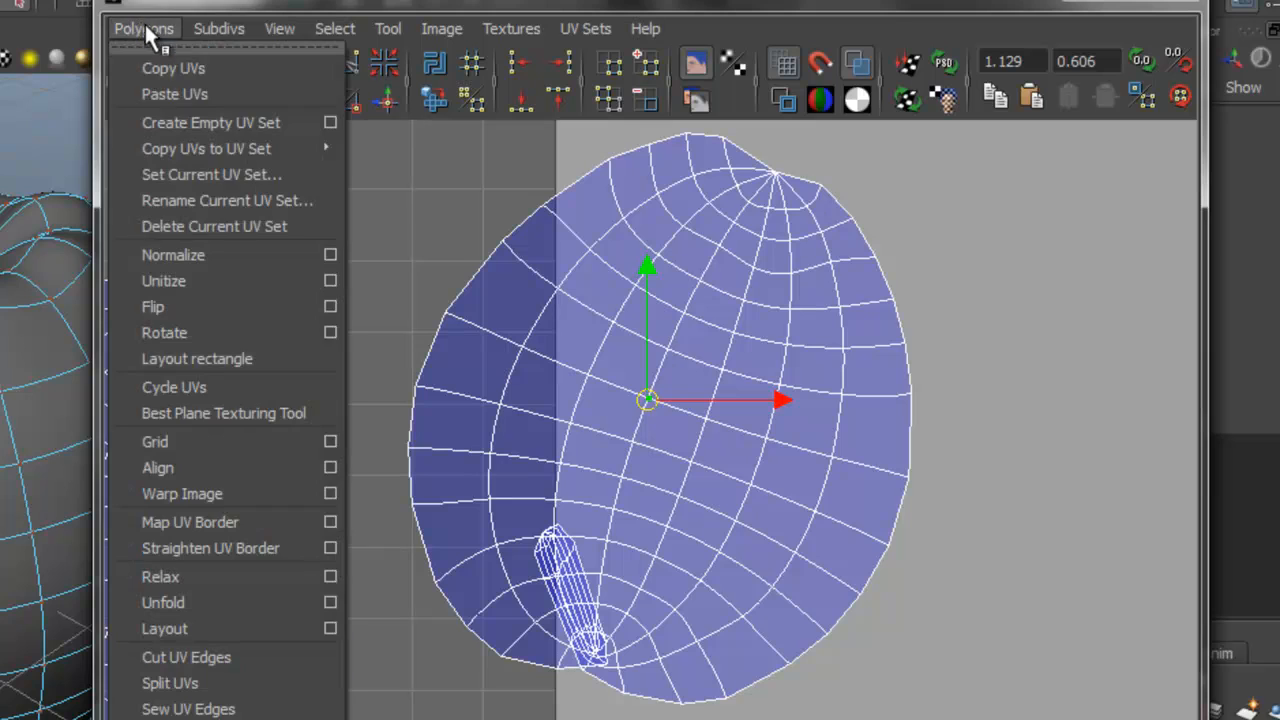
left_click(330, 607)
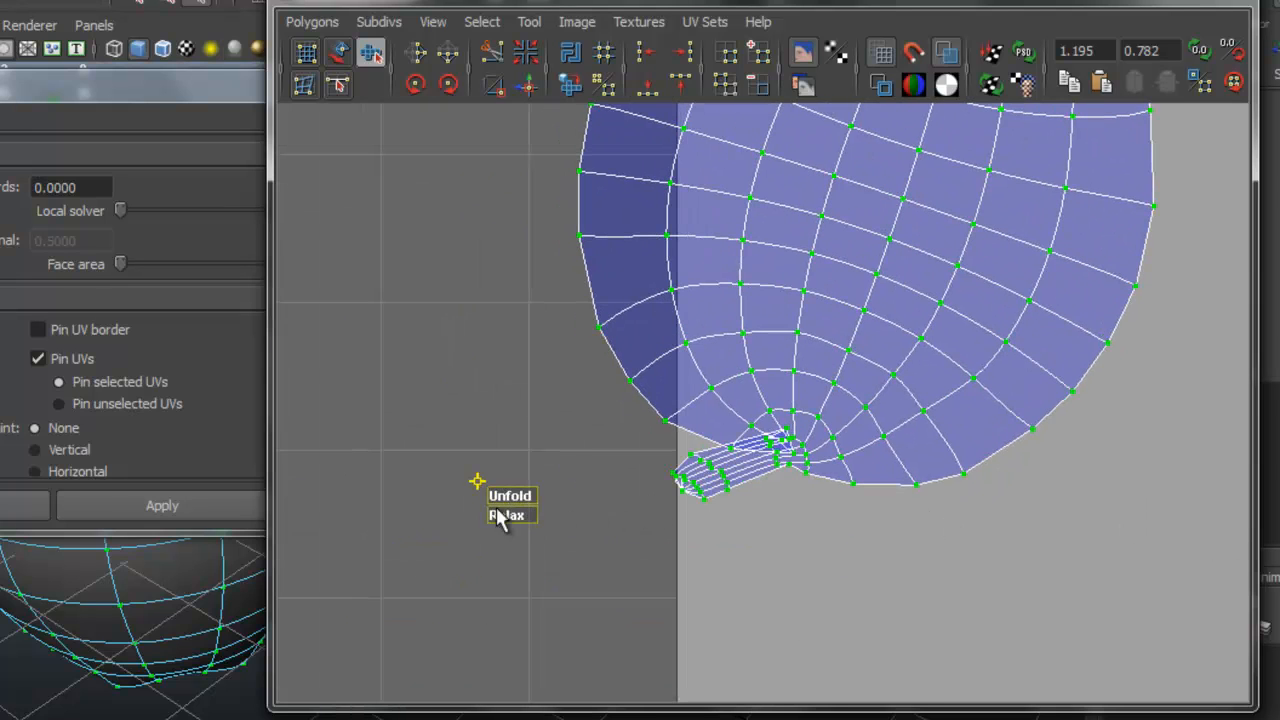
left_click(510, 495)
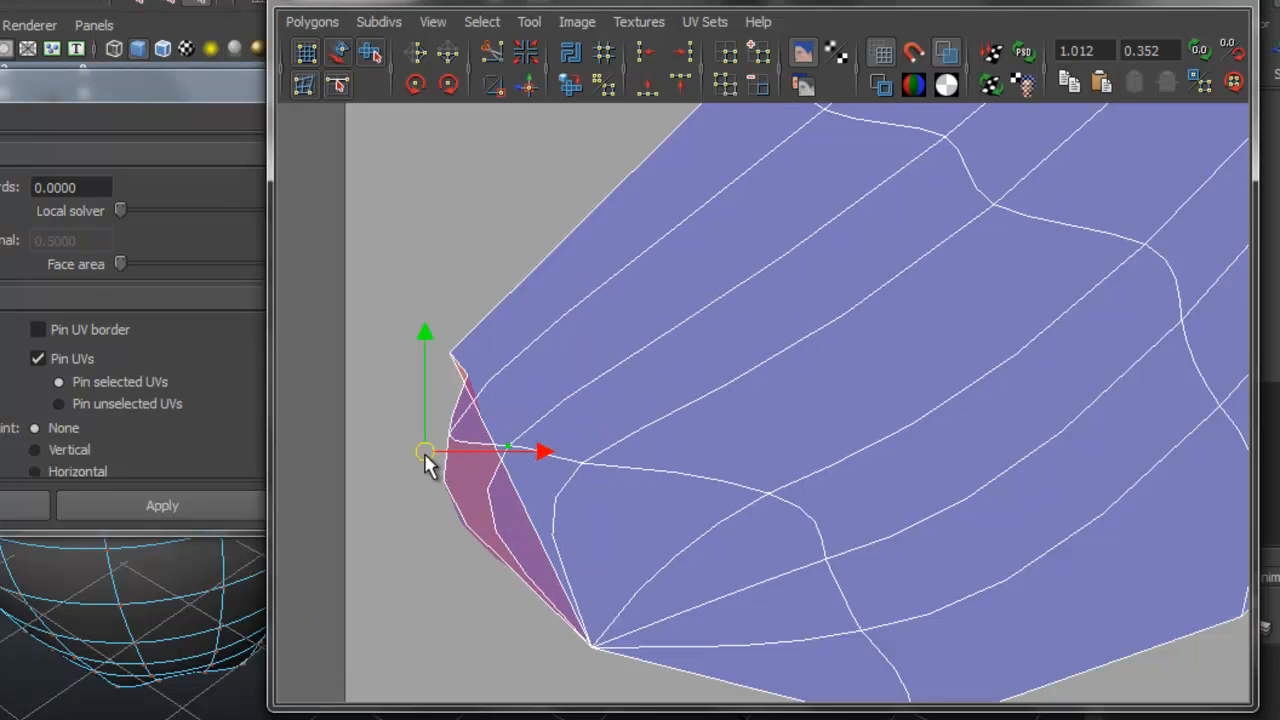
left_click_drag(425, 450, 590, 430)
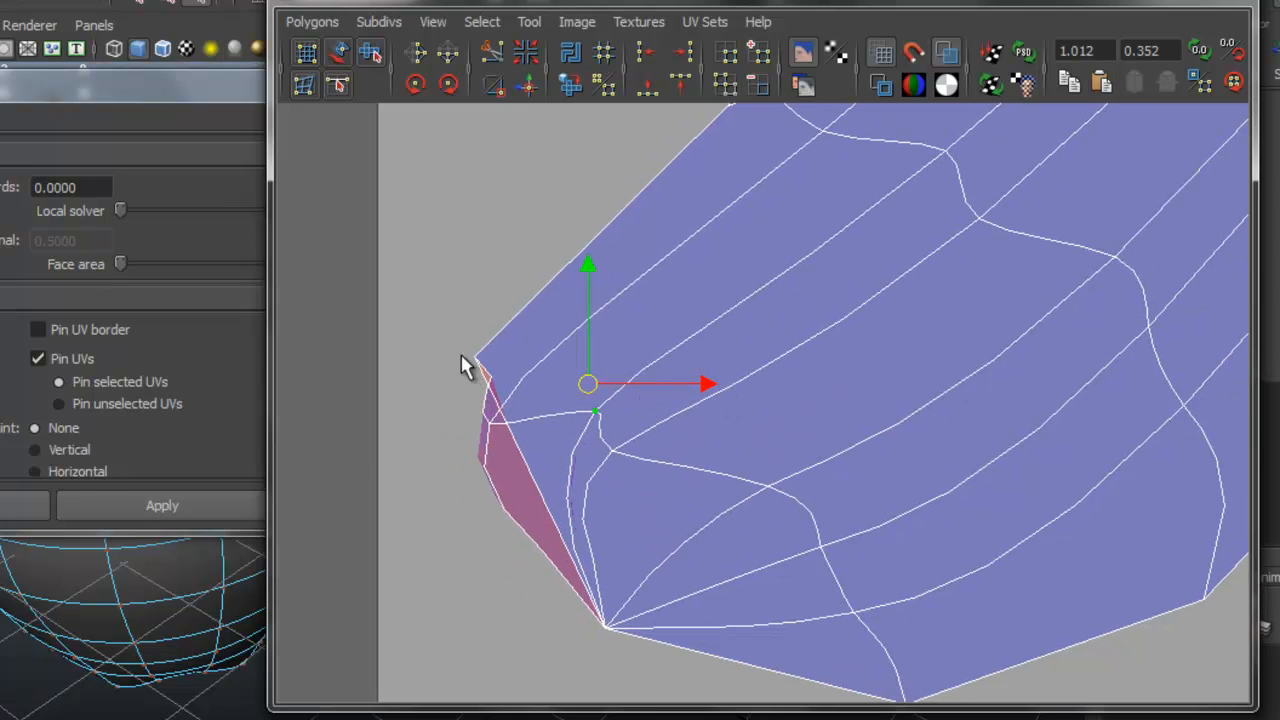
left_click_drag(588, 383, 285, 455)
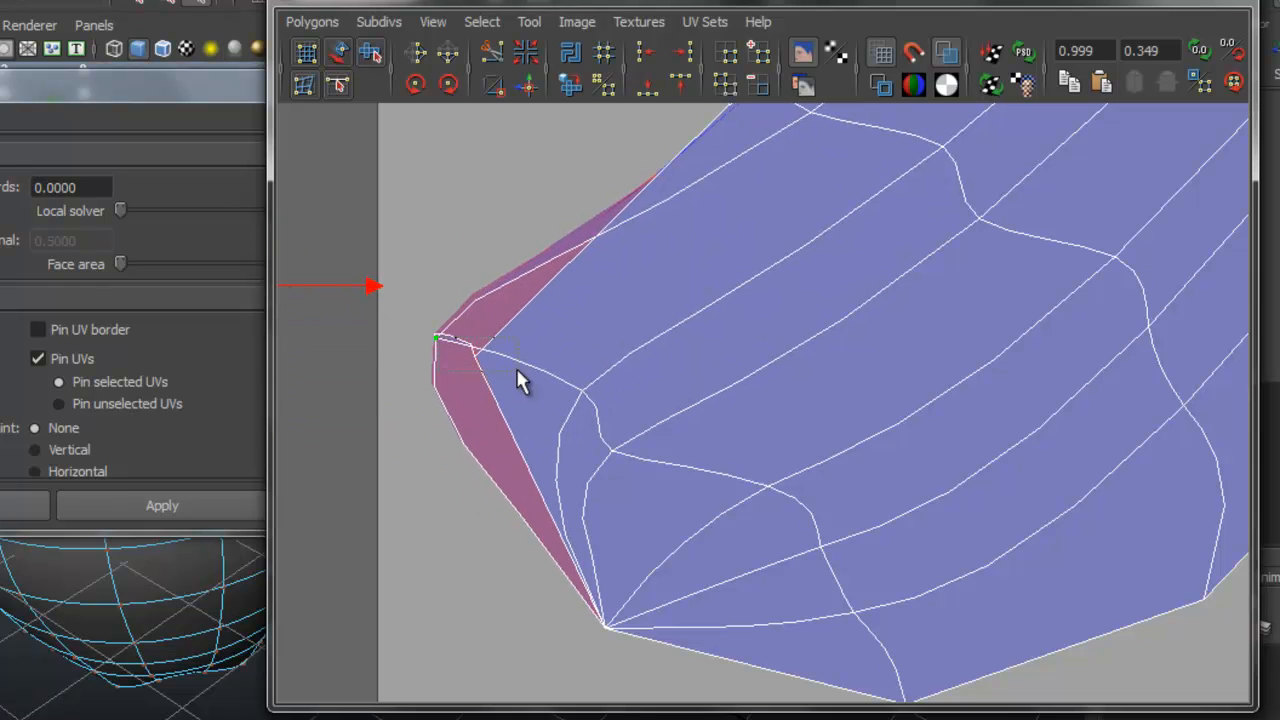
left_click_drag(440, 340, 295, 415)
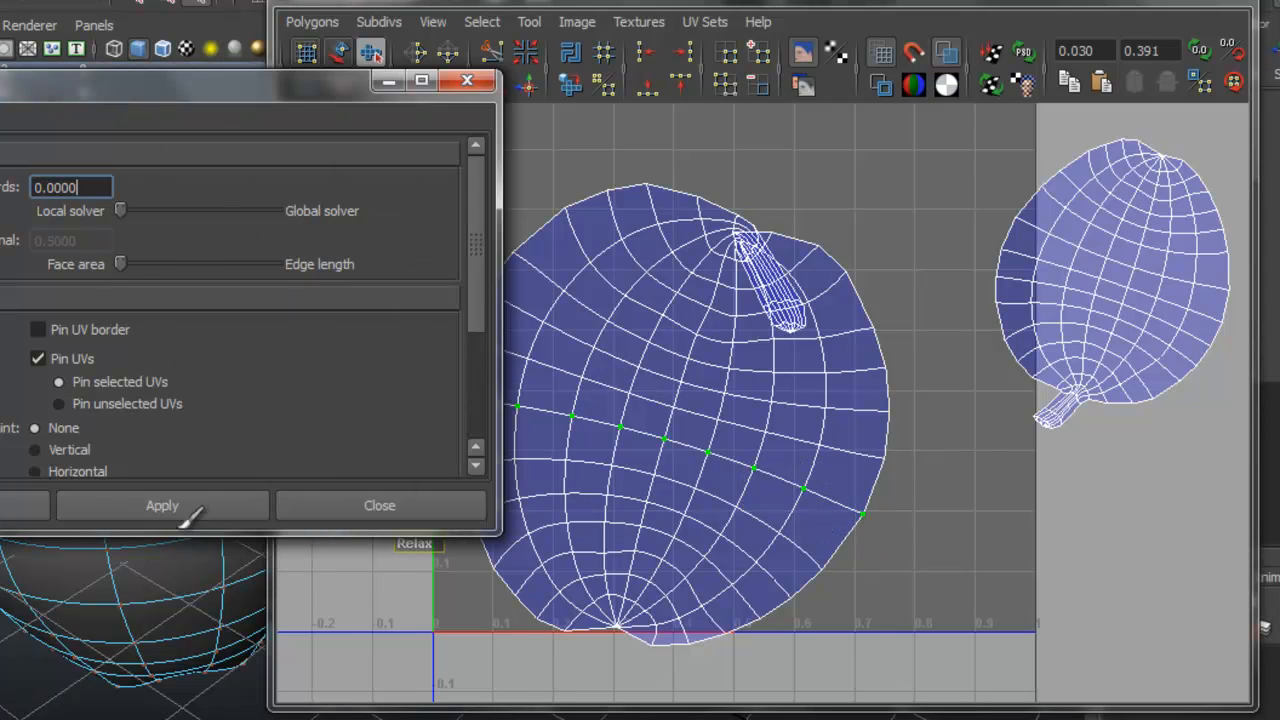
Unfold the whole apple UV shell and pull stem UVs out of the flipped, overlapping faces
left_click(161, 505)
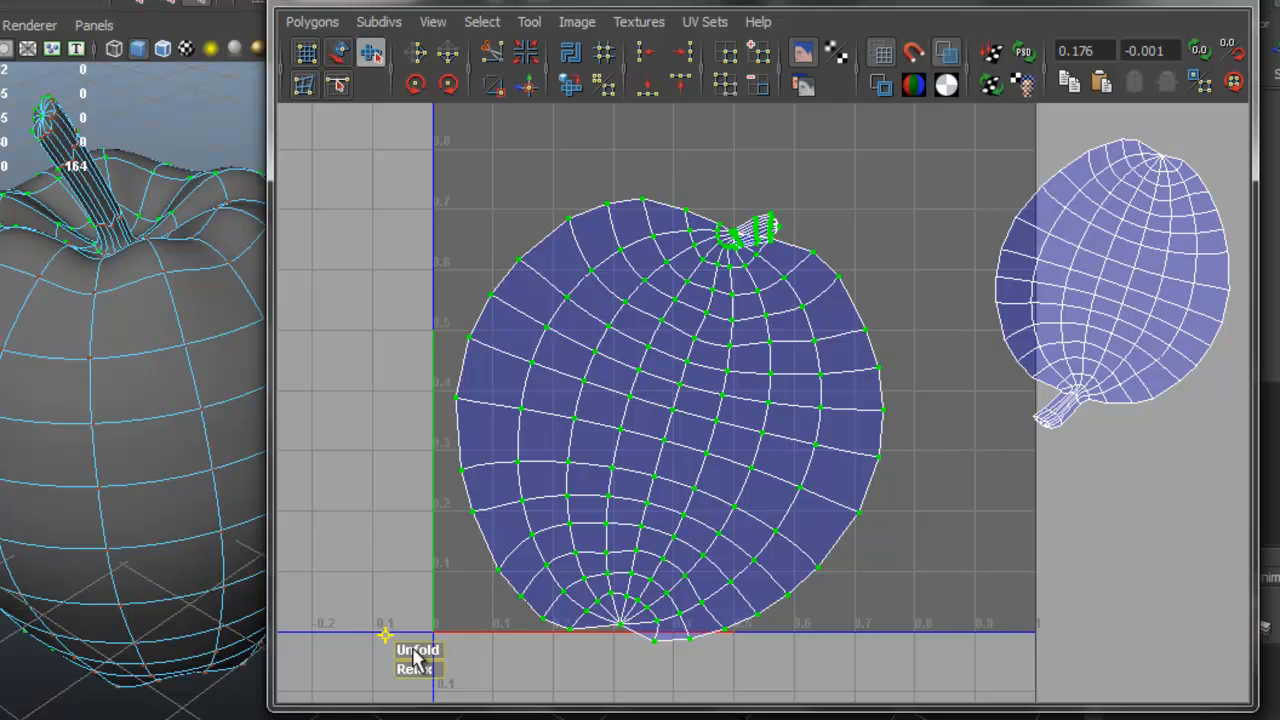
left_click(417, 651)
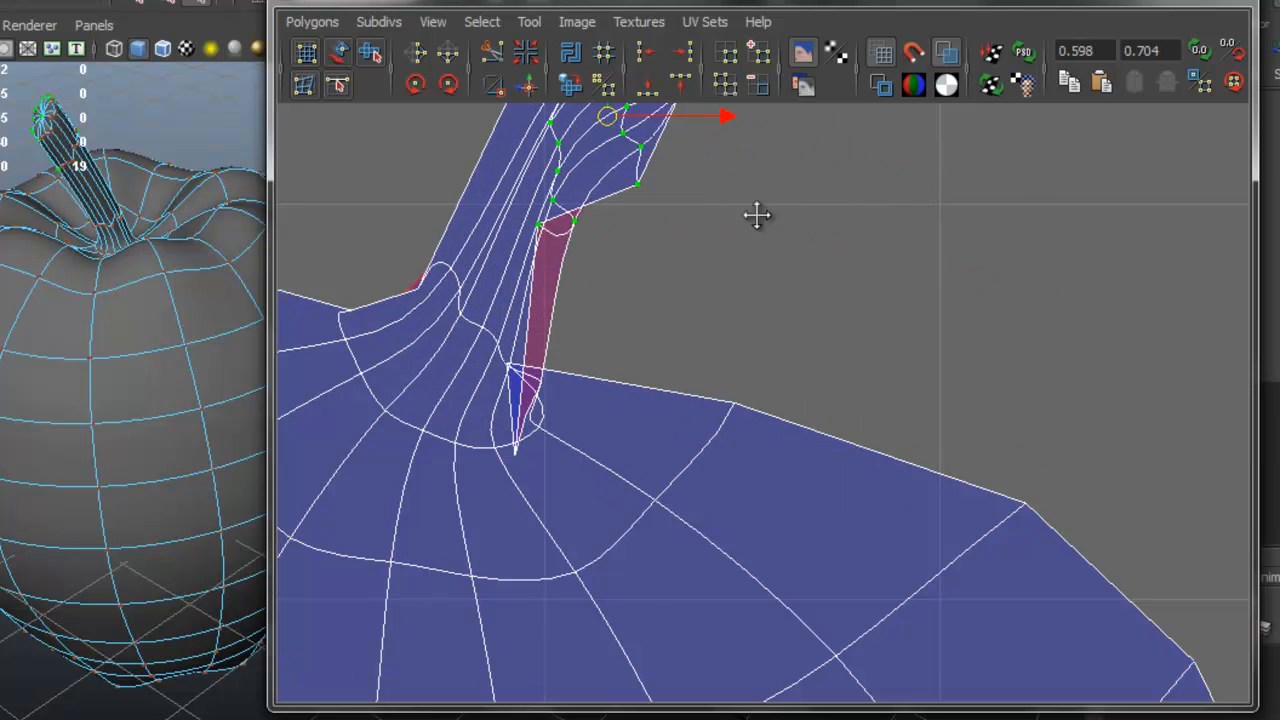
left_click_drag(755, 215, 875, 278)
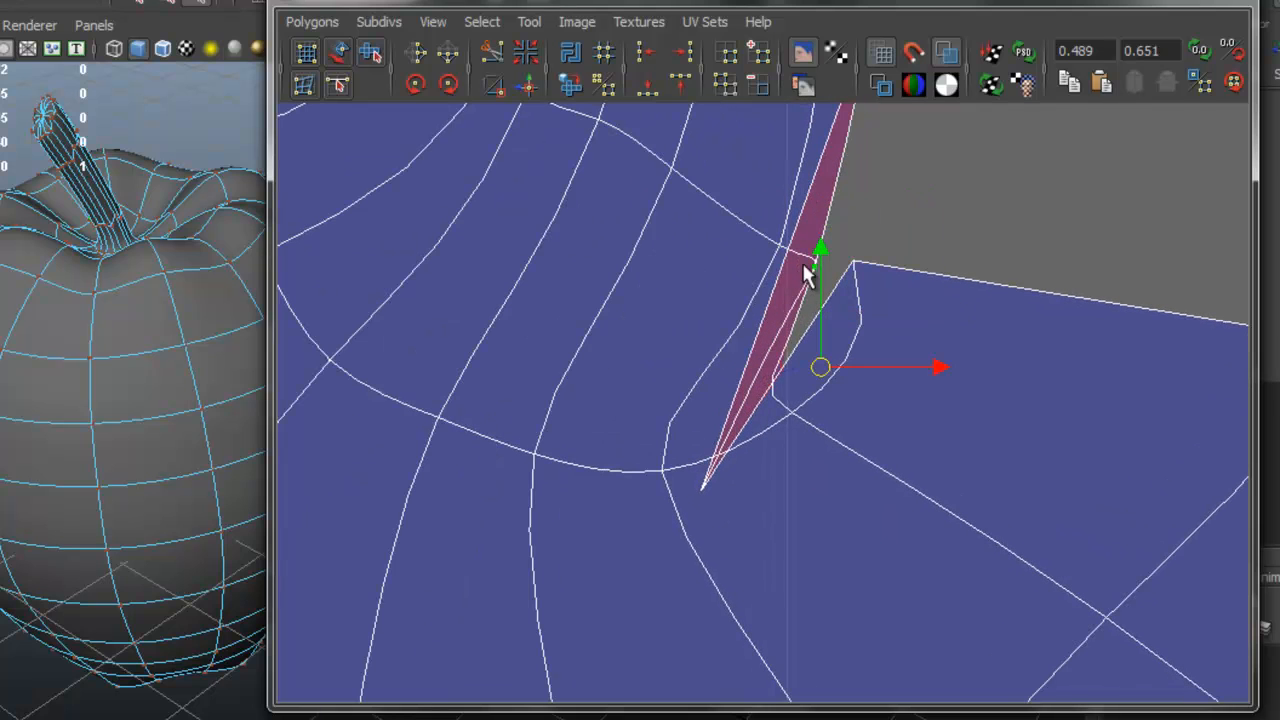
left_click_drag(820, 367, 892, 257)
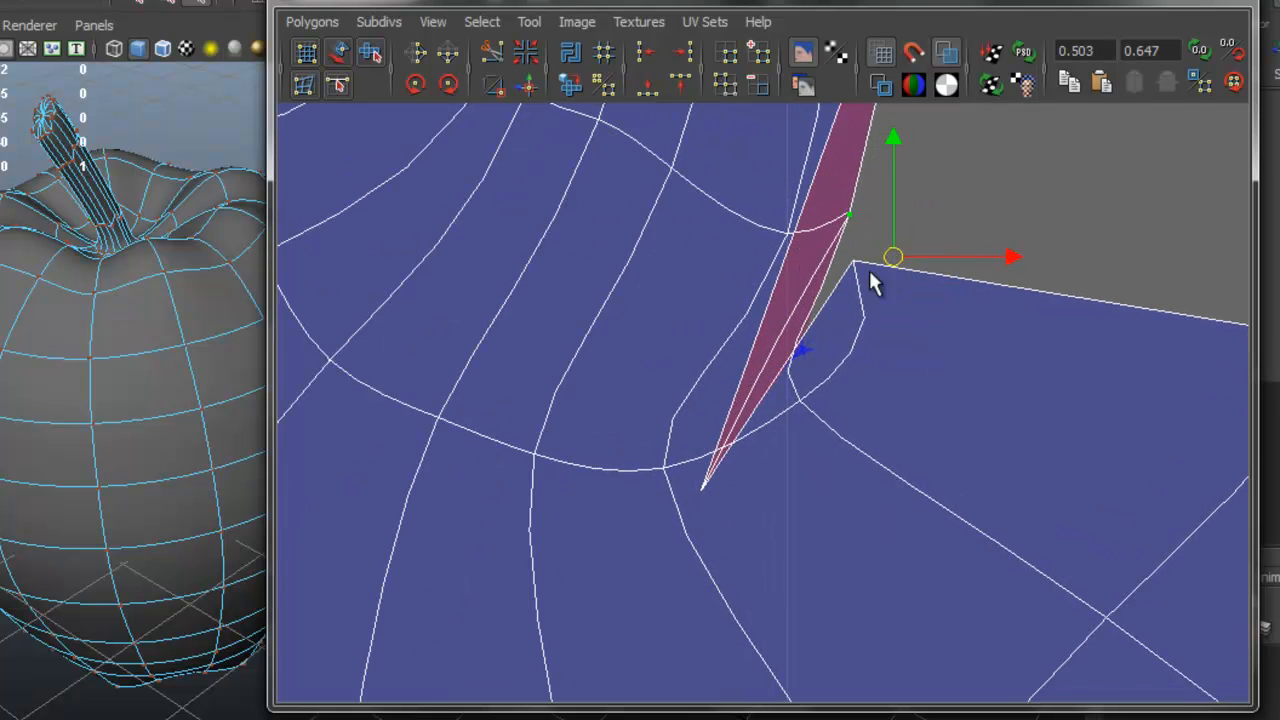
left_click_drag(893, 257, 1000, 150)
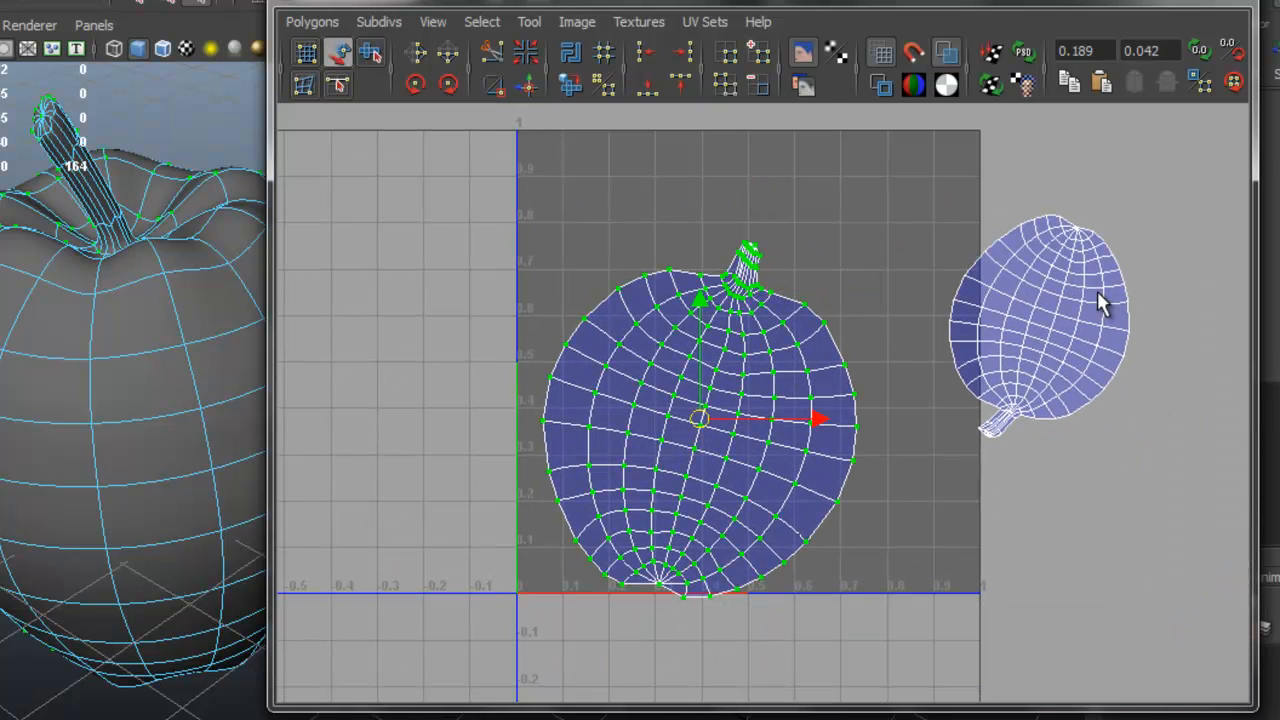
left_click(311, 21)
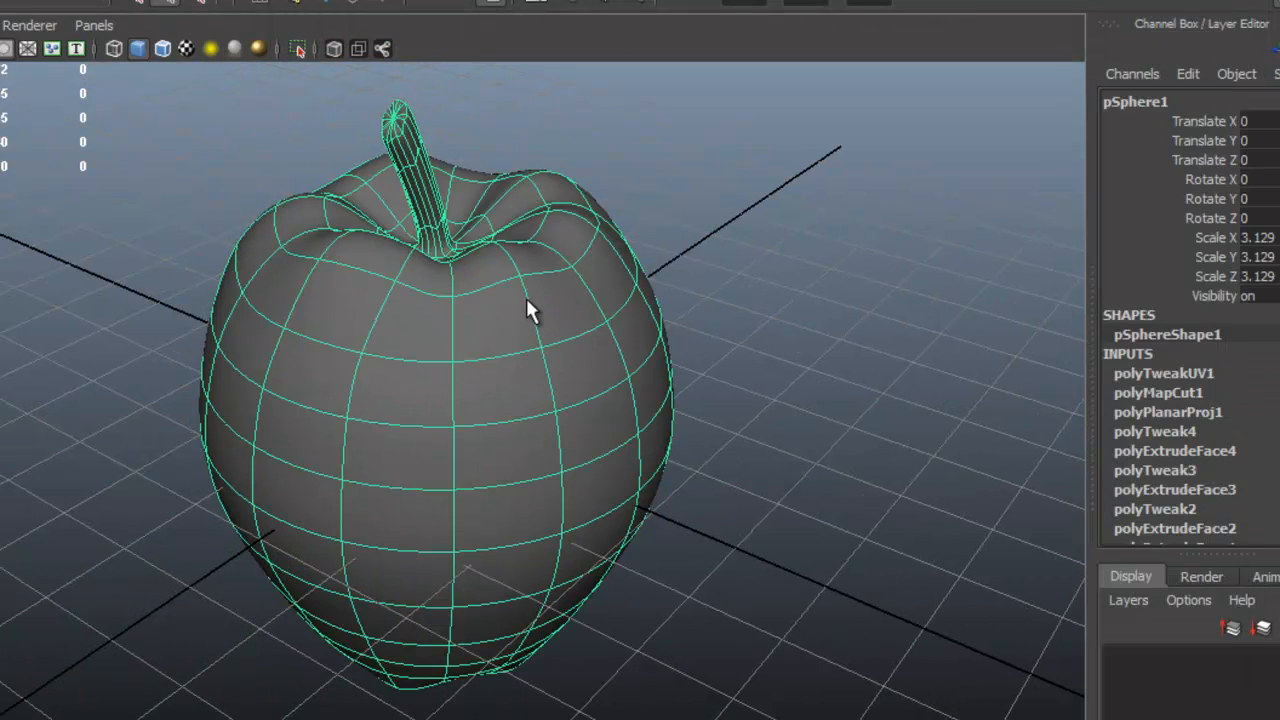
mouse_move(345, 240)
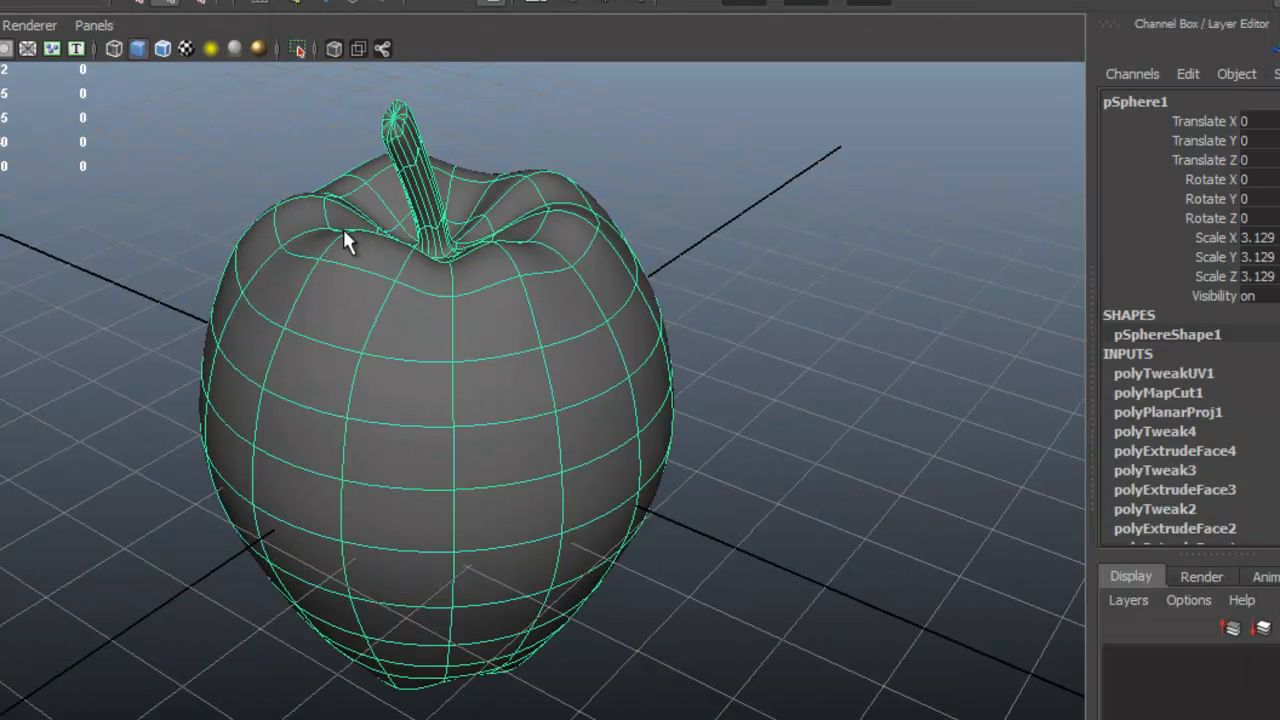
mouse_move(408, 583)
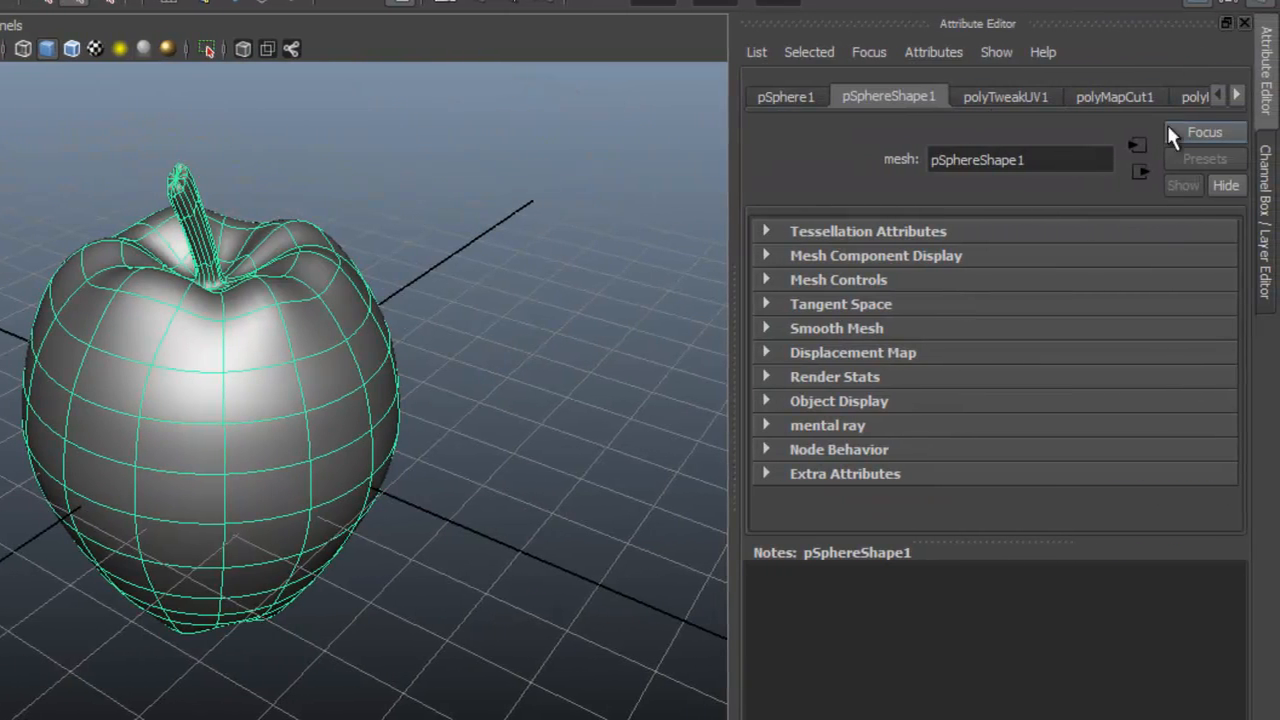
Rename blinn1 to 'apple' and connect a PSD file texture to its Color
left_click(1238, 96)
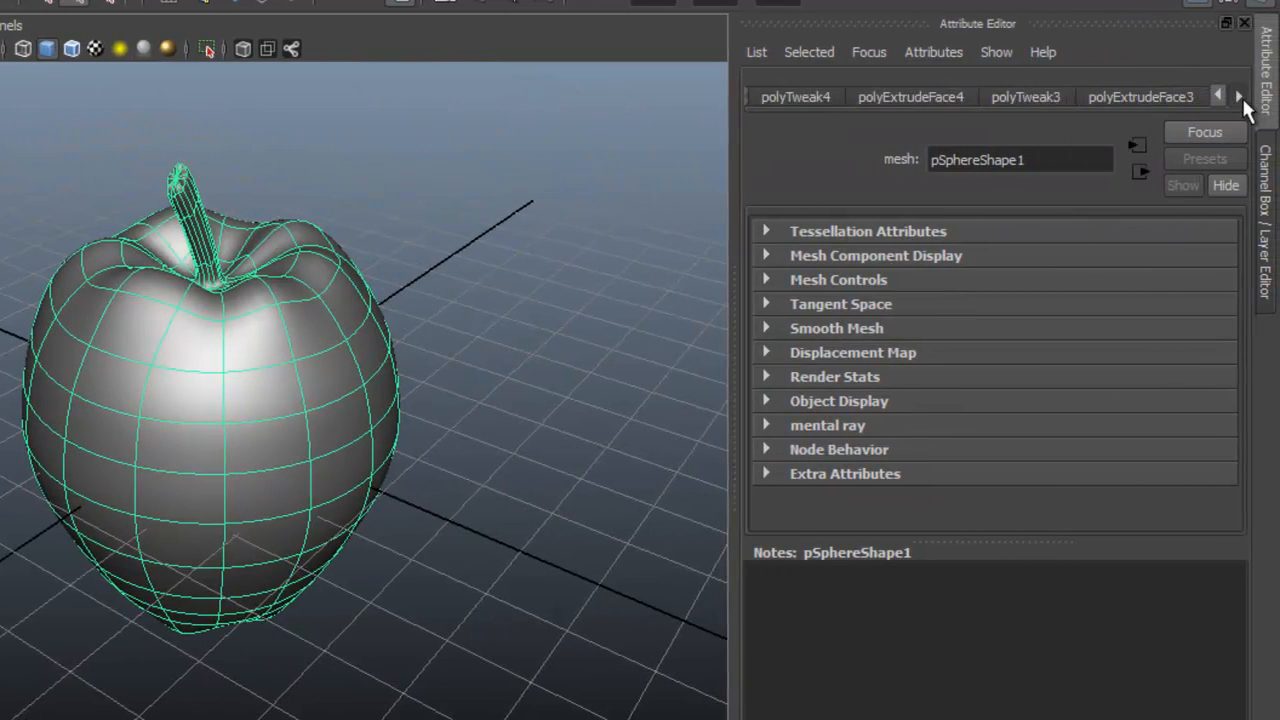
left_click(1238, 96)
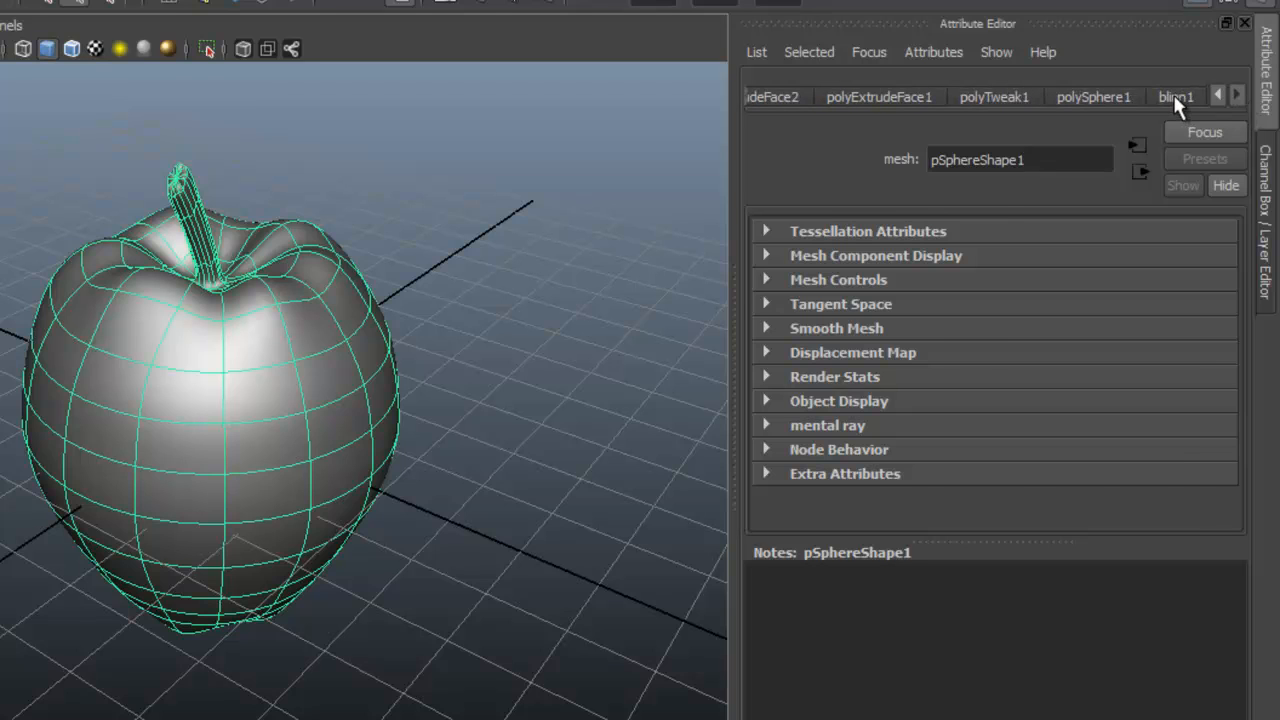
left_click(1176, 96)
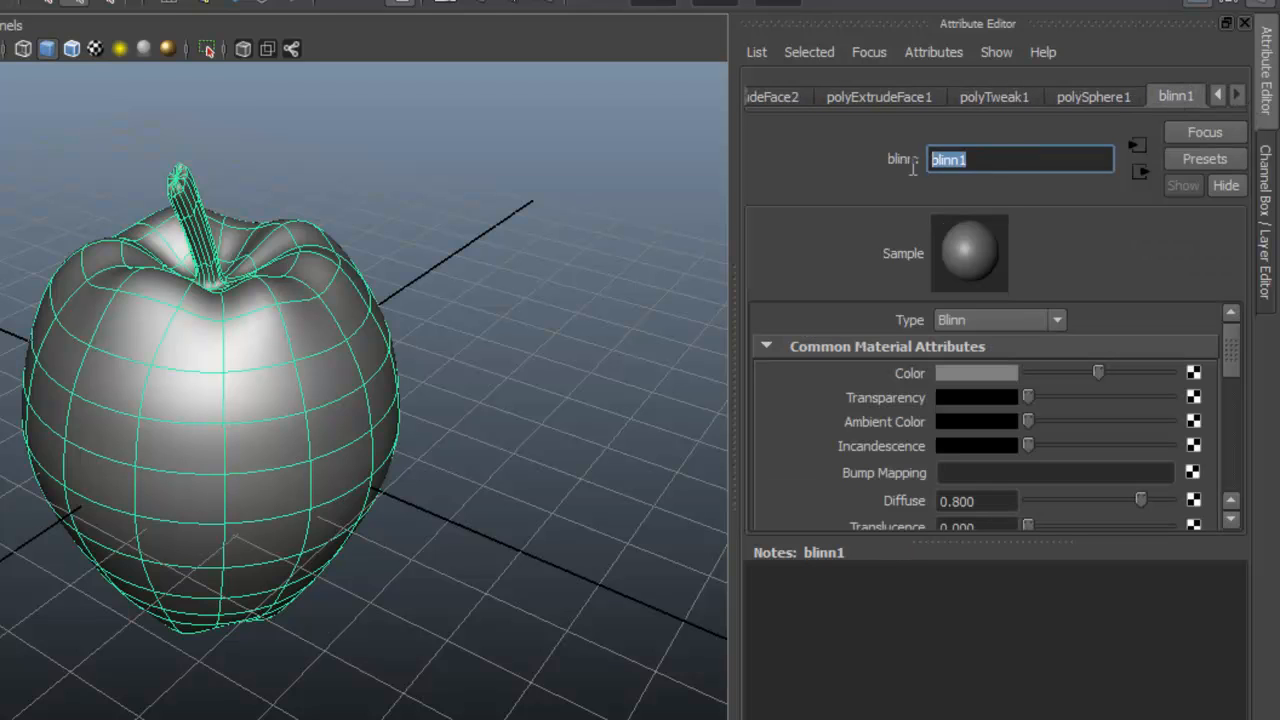
type("apple")
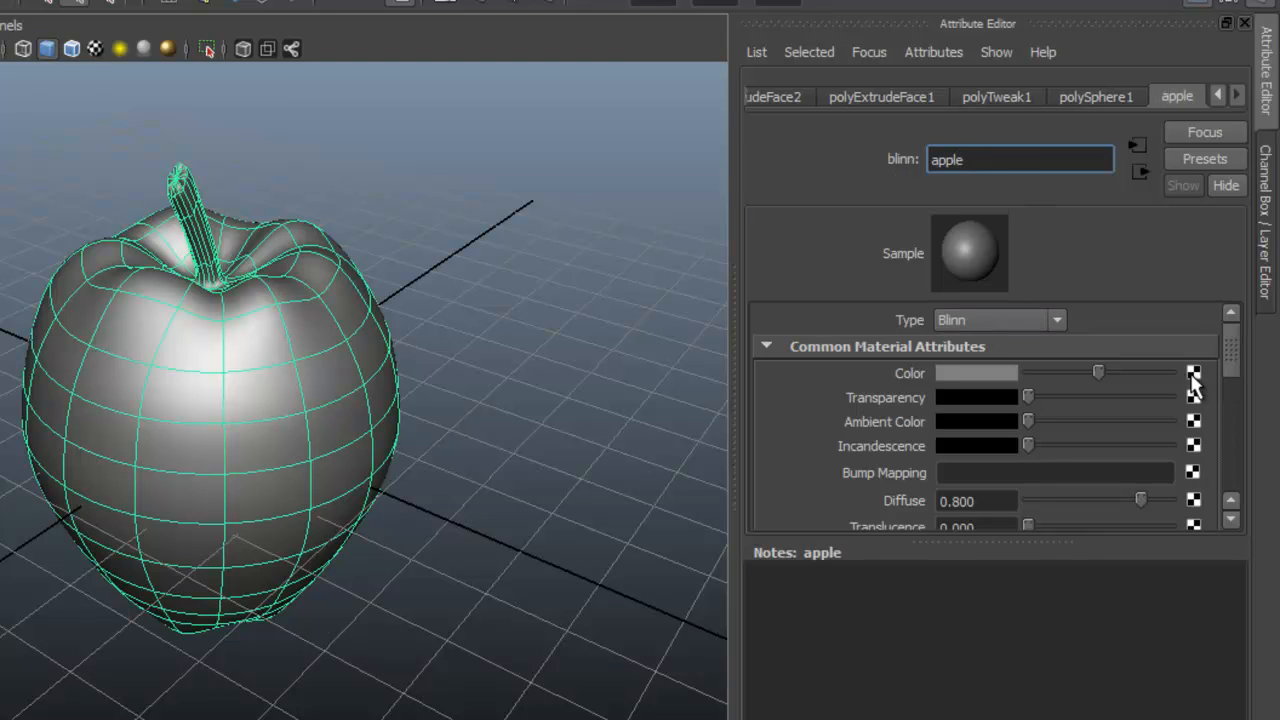
left_click(1193, 373)
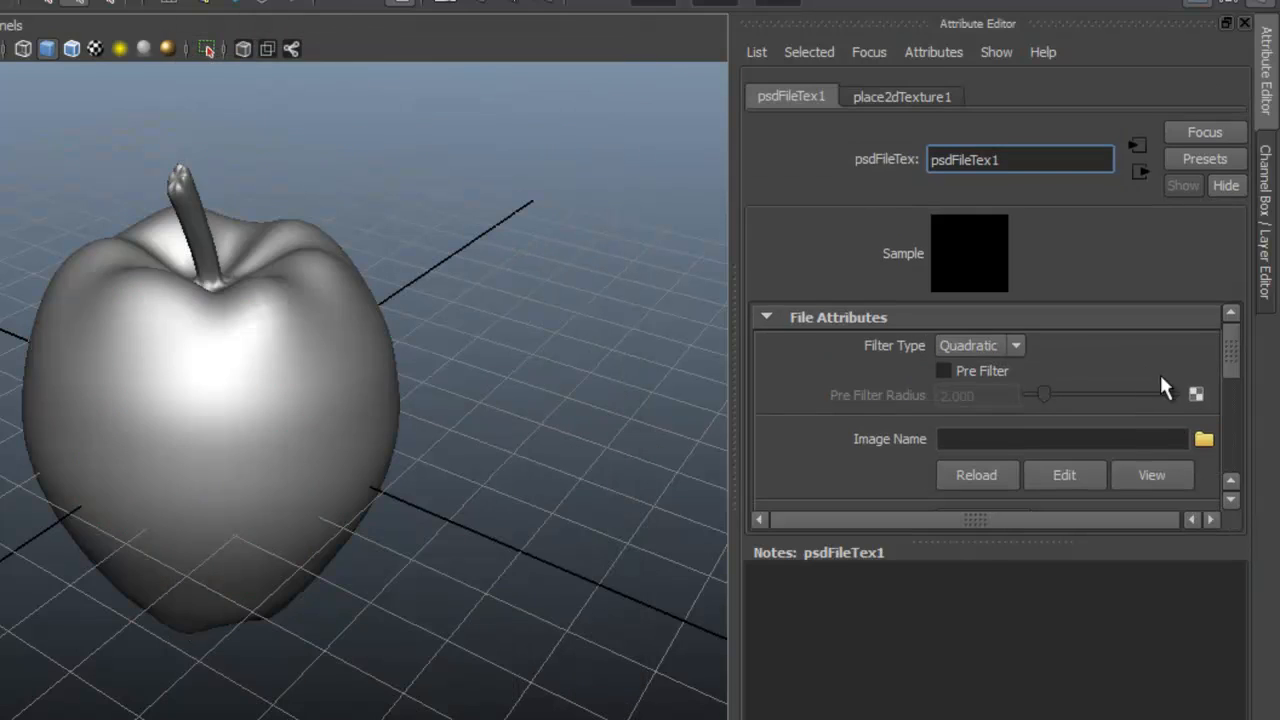
left_click(1203, 439)
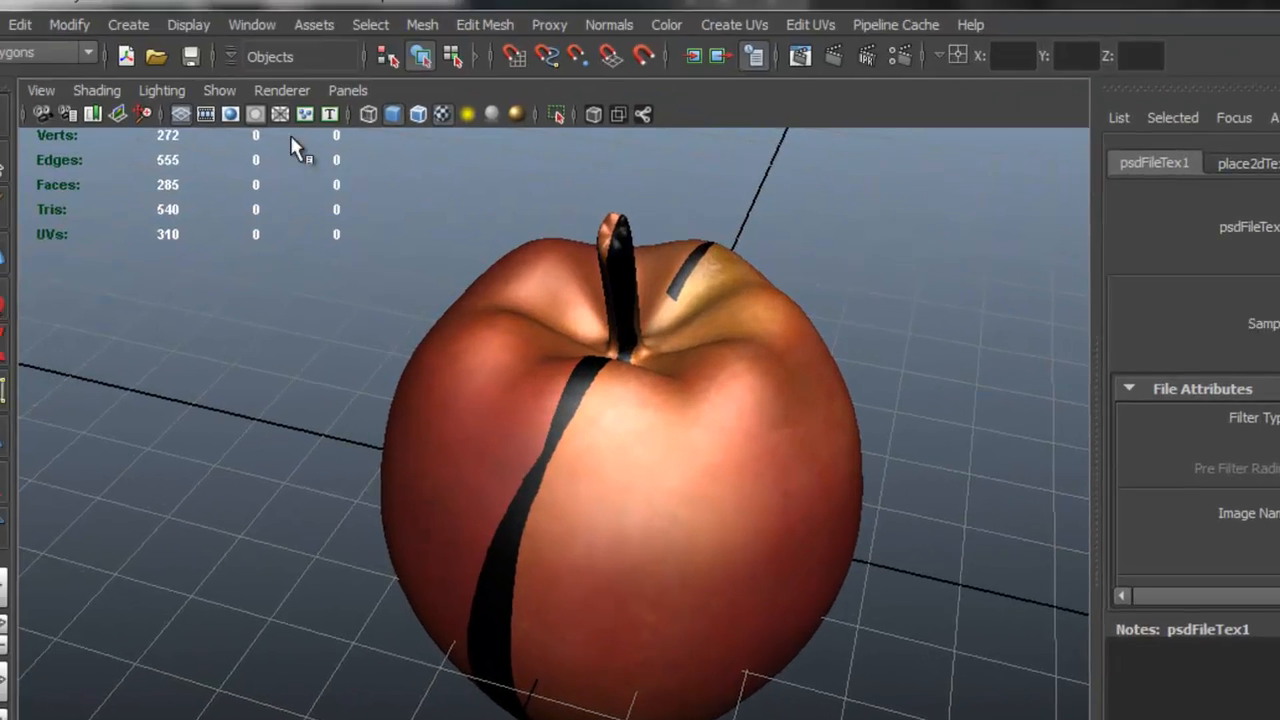
Reopen the UV Texture Editor and drag a border UV to match the painted skin
left_click(252, 24)
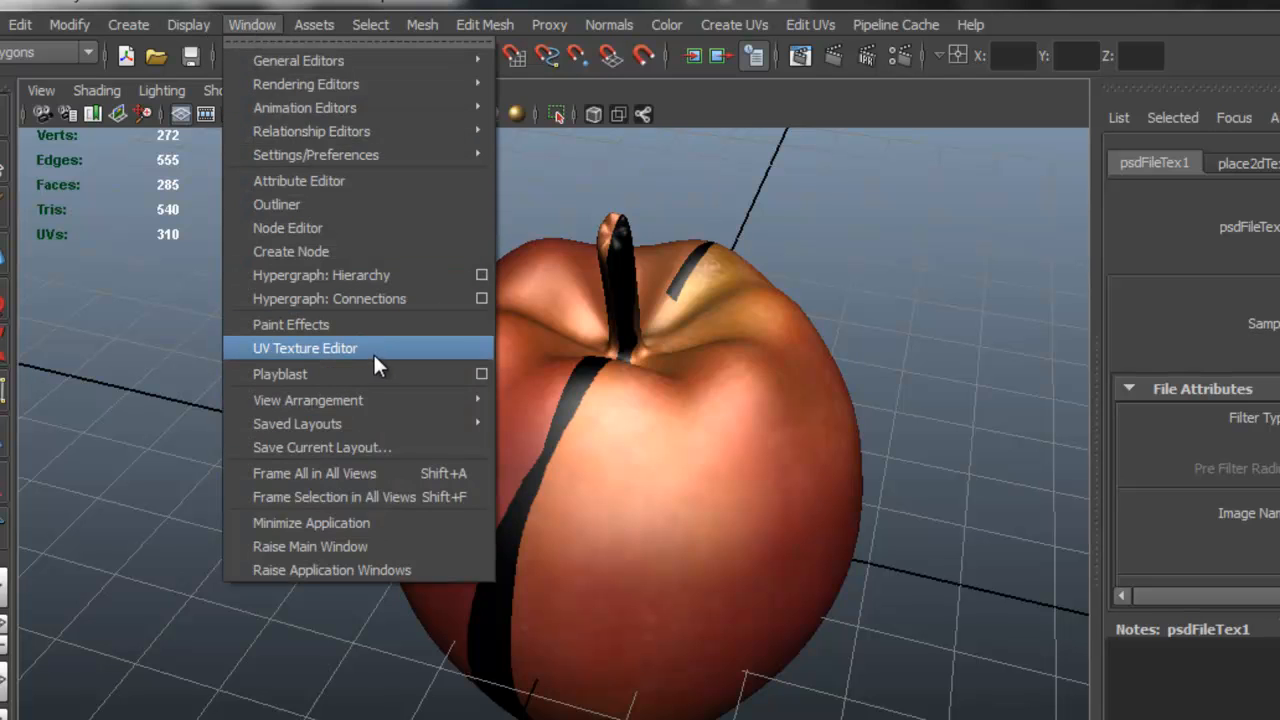
left_click(305, 348)
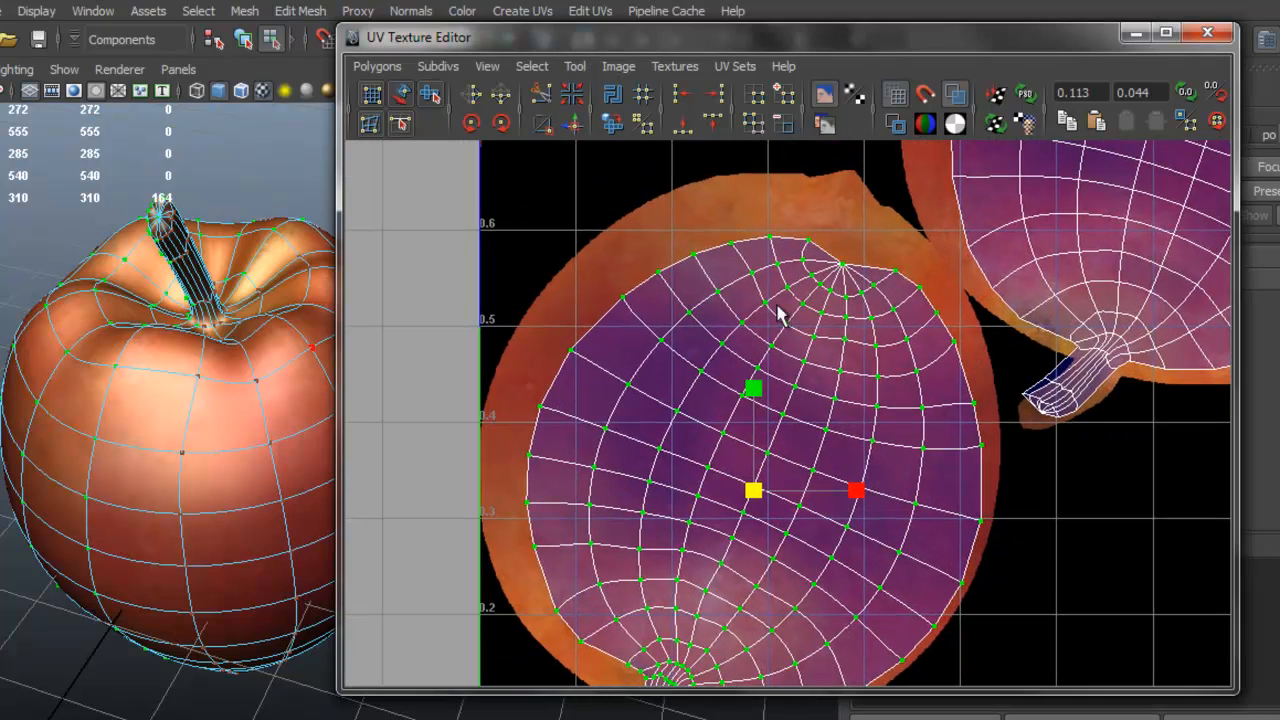
mouse_move(660, 275)
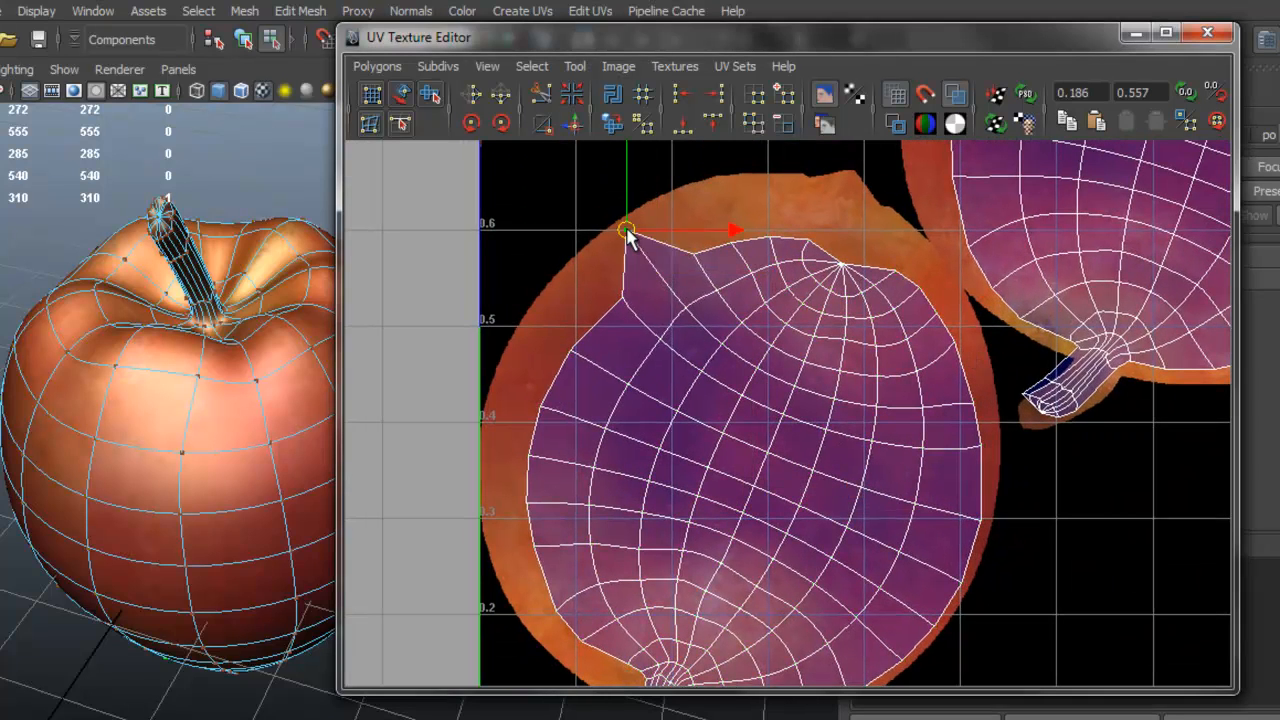
left_click_drag(625, 230, 655, 280)
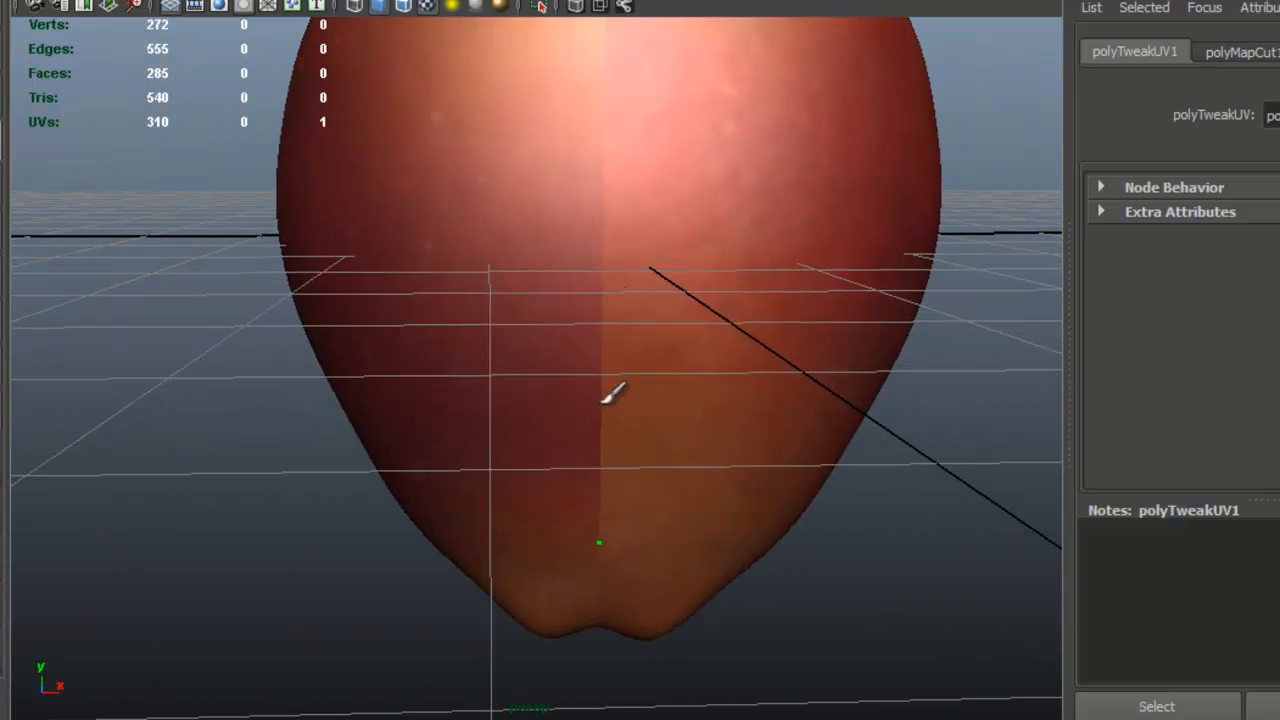
left_click_drag(615, 390, 995, 420)
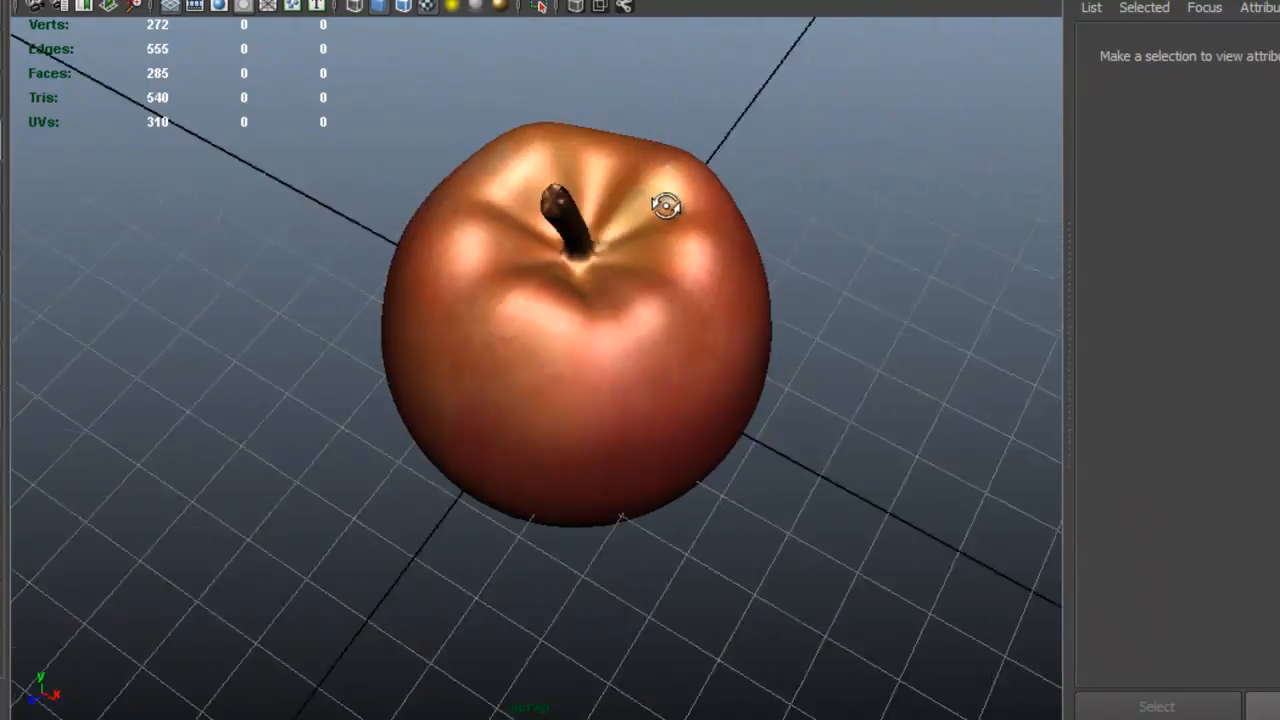
left_click_drag(665, 205, 545, 147)
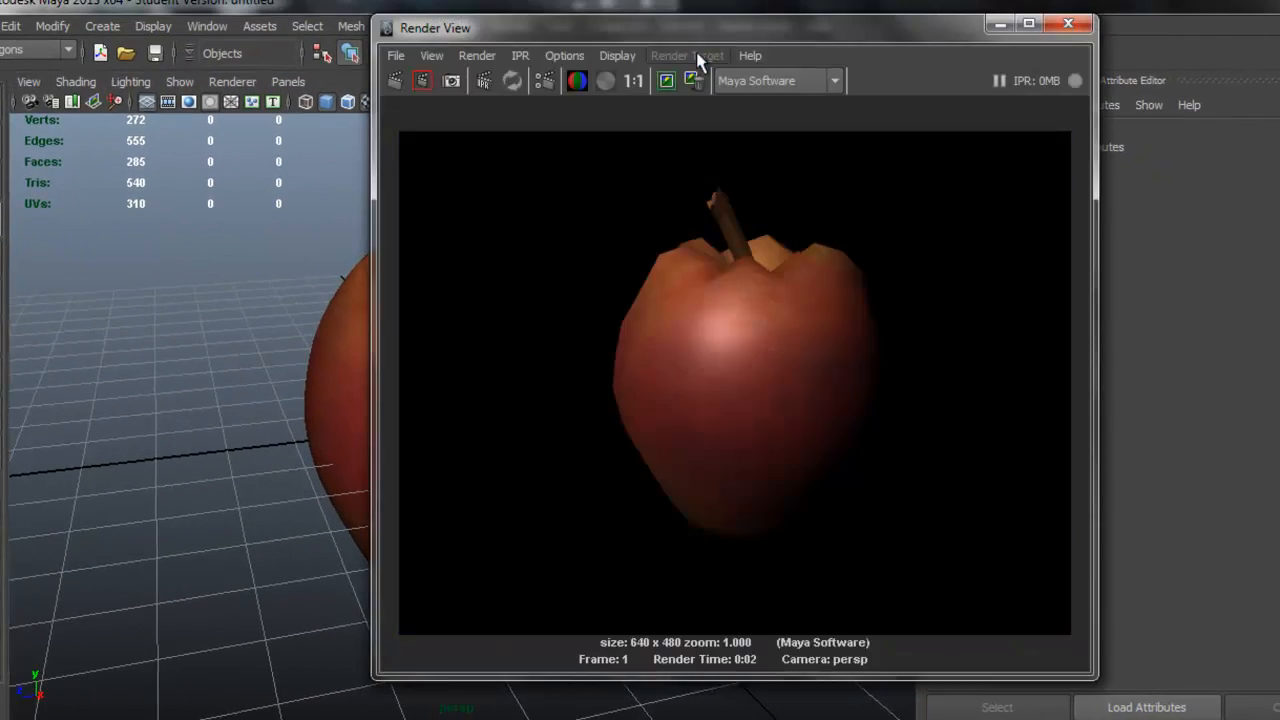
Switch the renderer to mental ray, re-render the textured apple, and close Render View
left_click(834, 81)
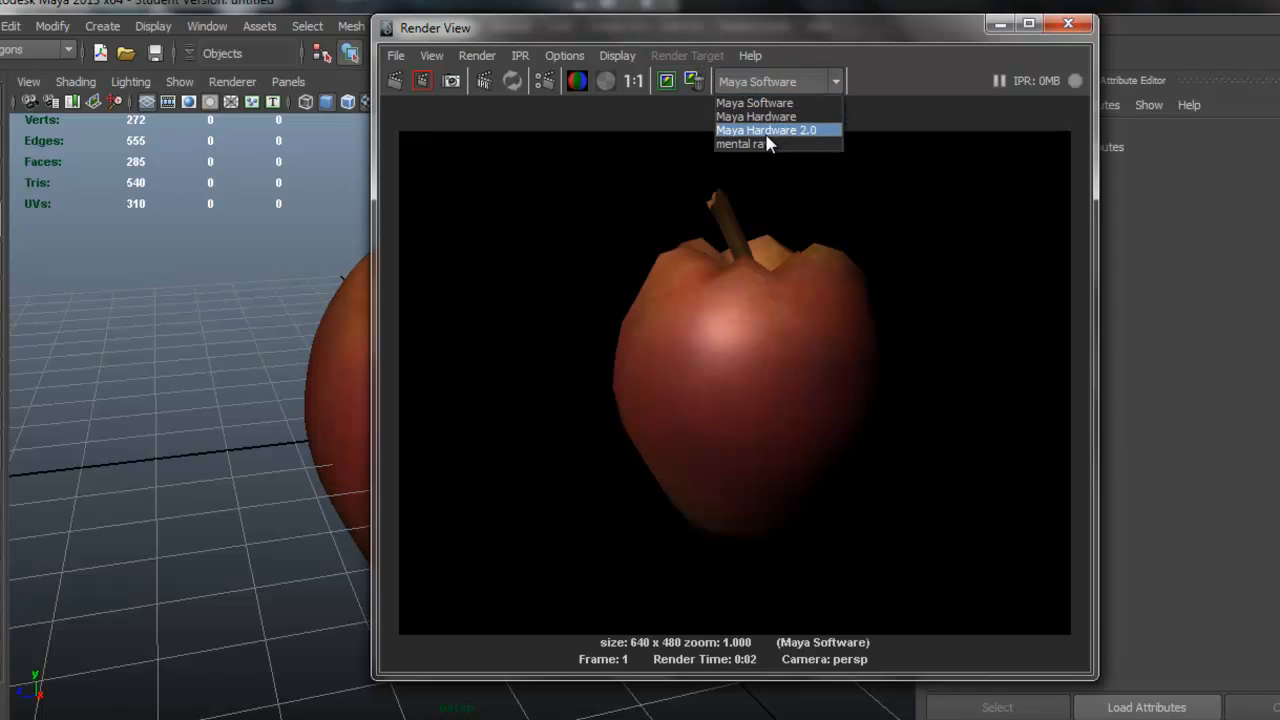
left_click(740, 143)
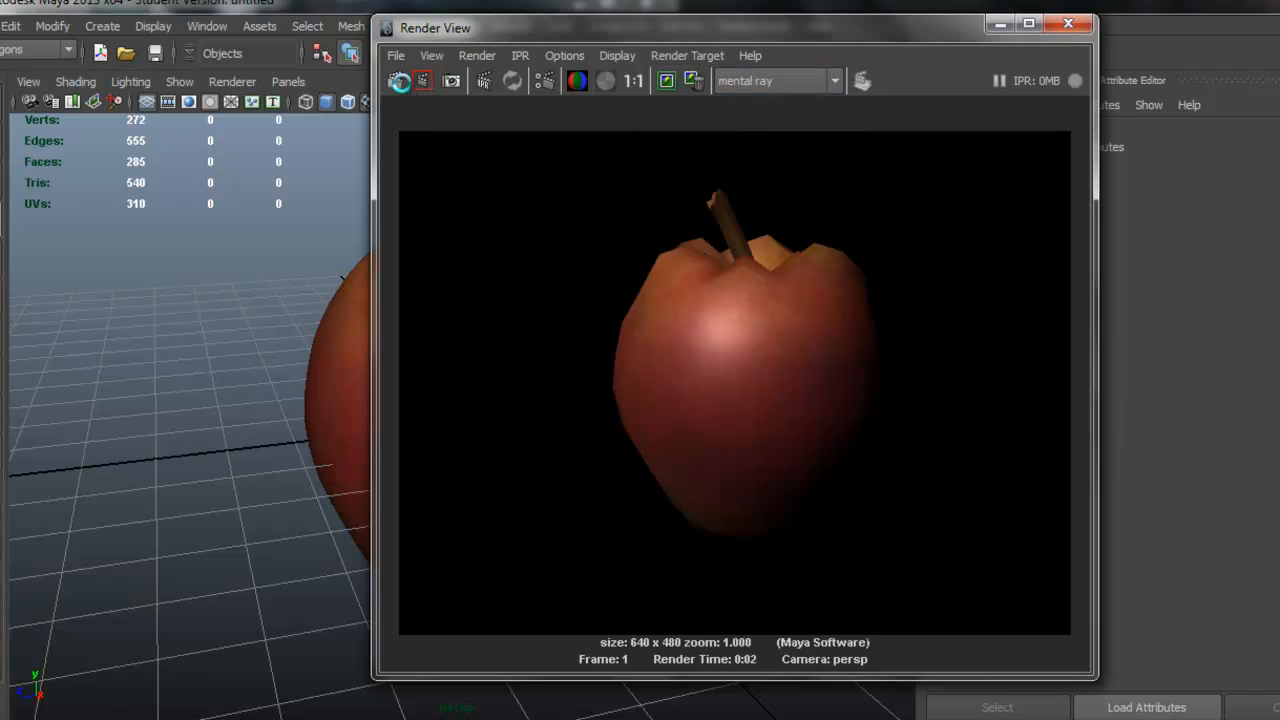
left_click(398, 81)
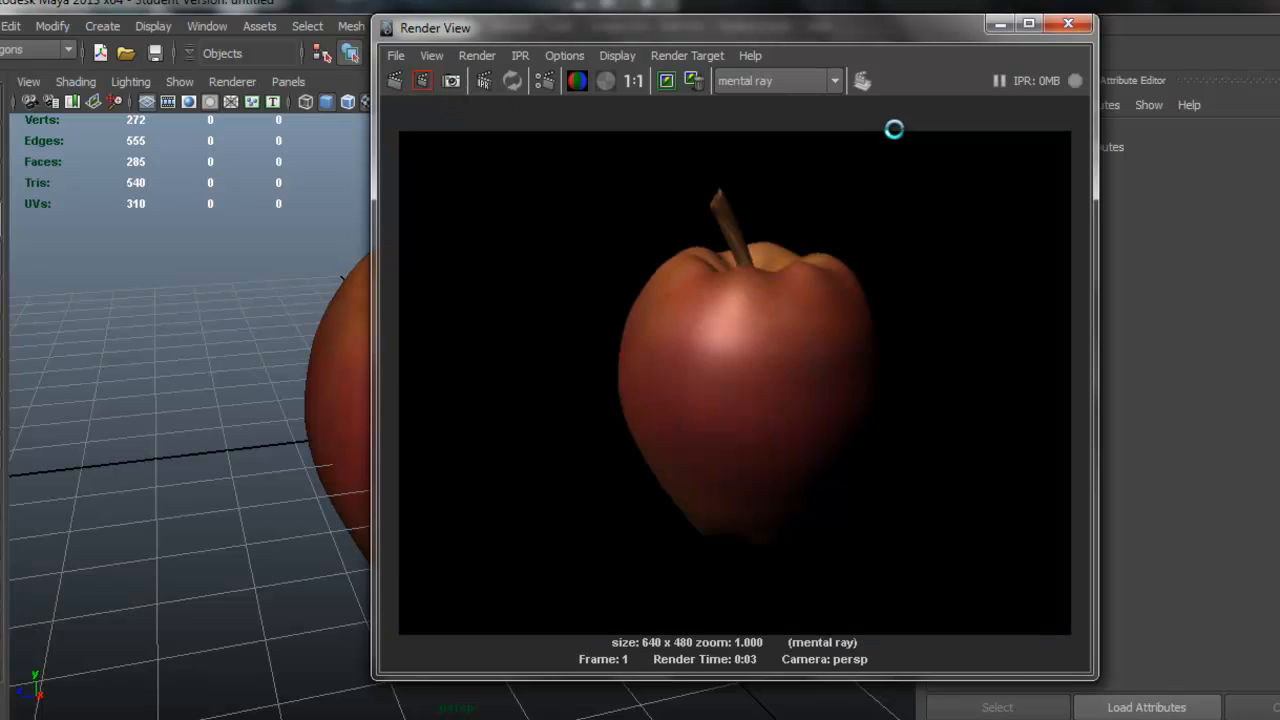
left_click(1068, 23)
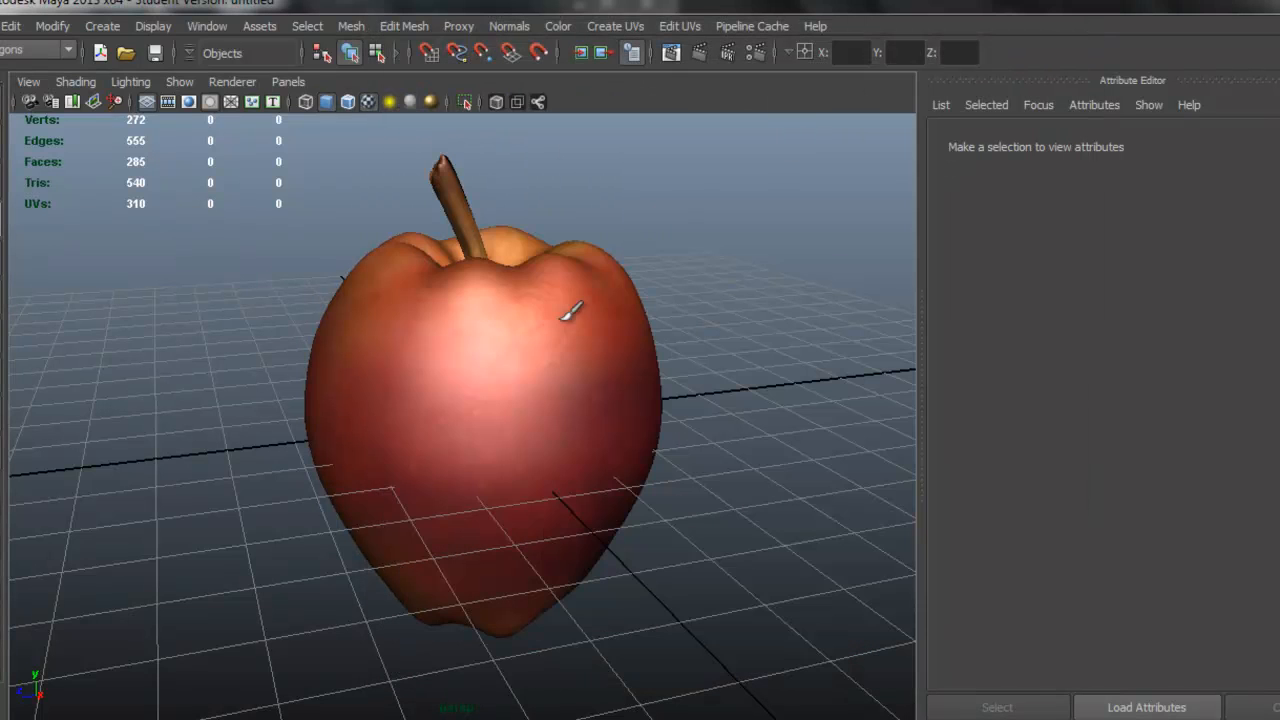